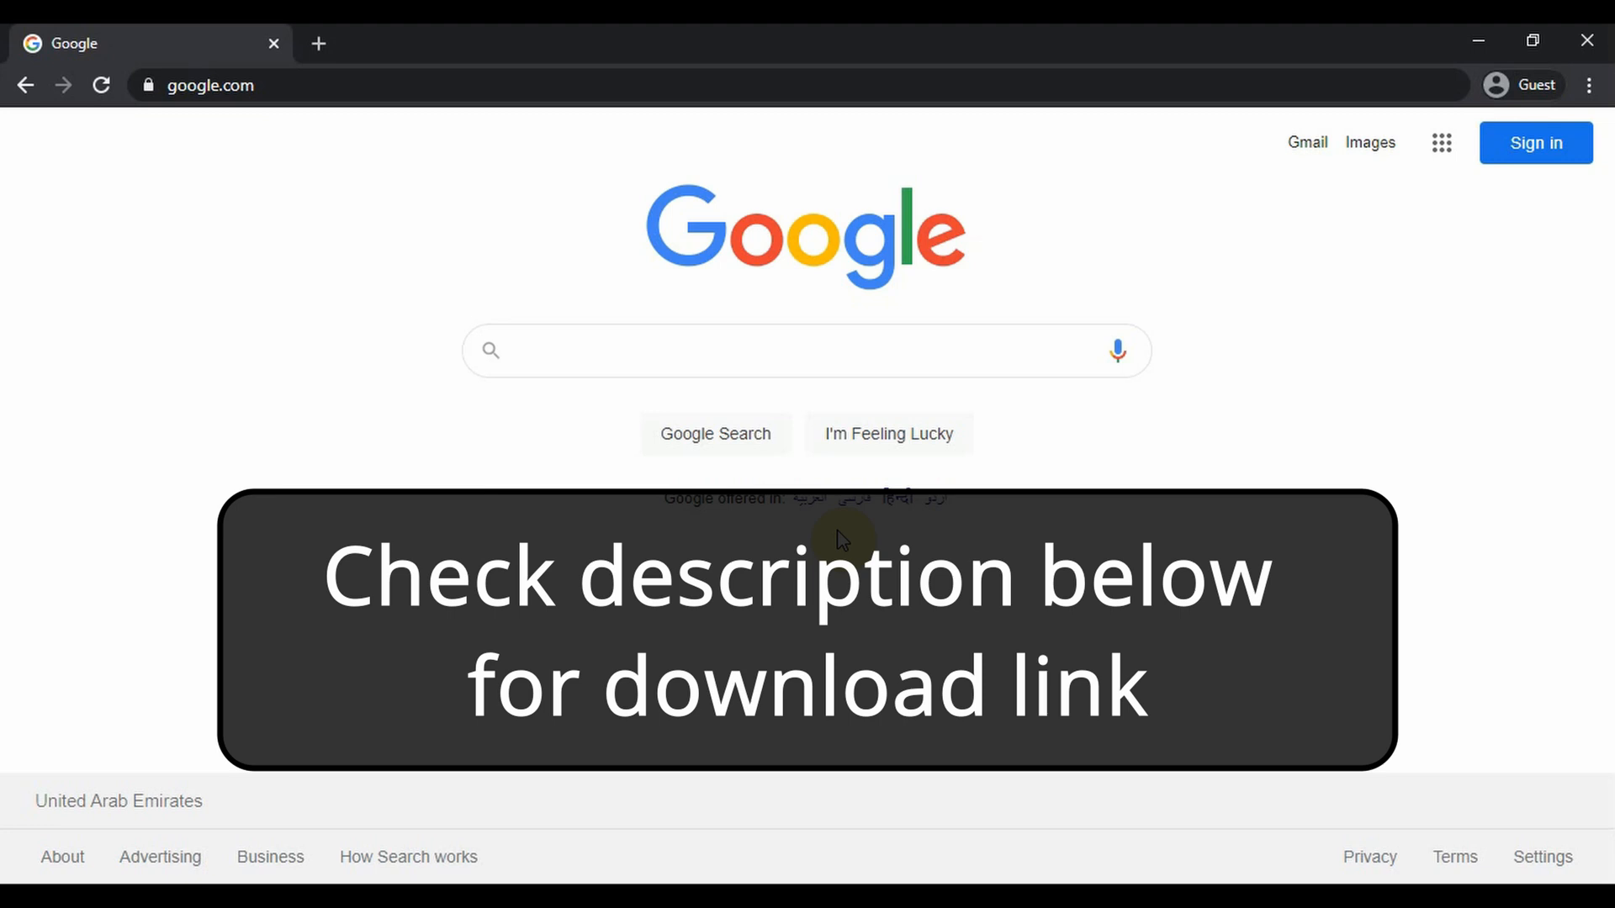
Search Google for 'mongodb download'
click(710, 349)
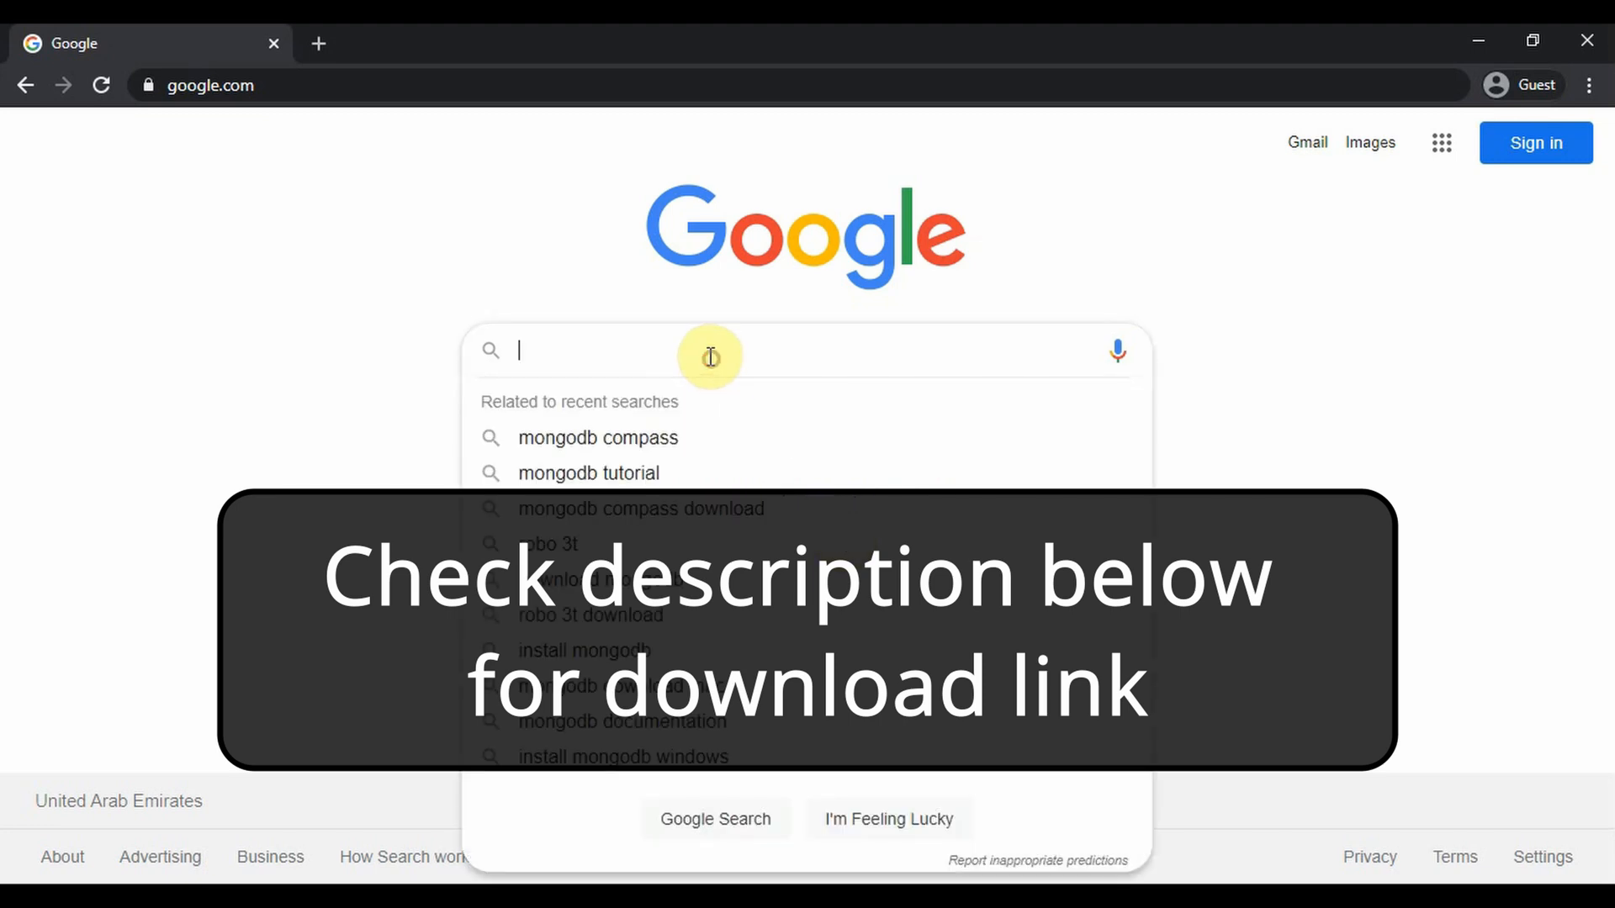
text(mongodb do)
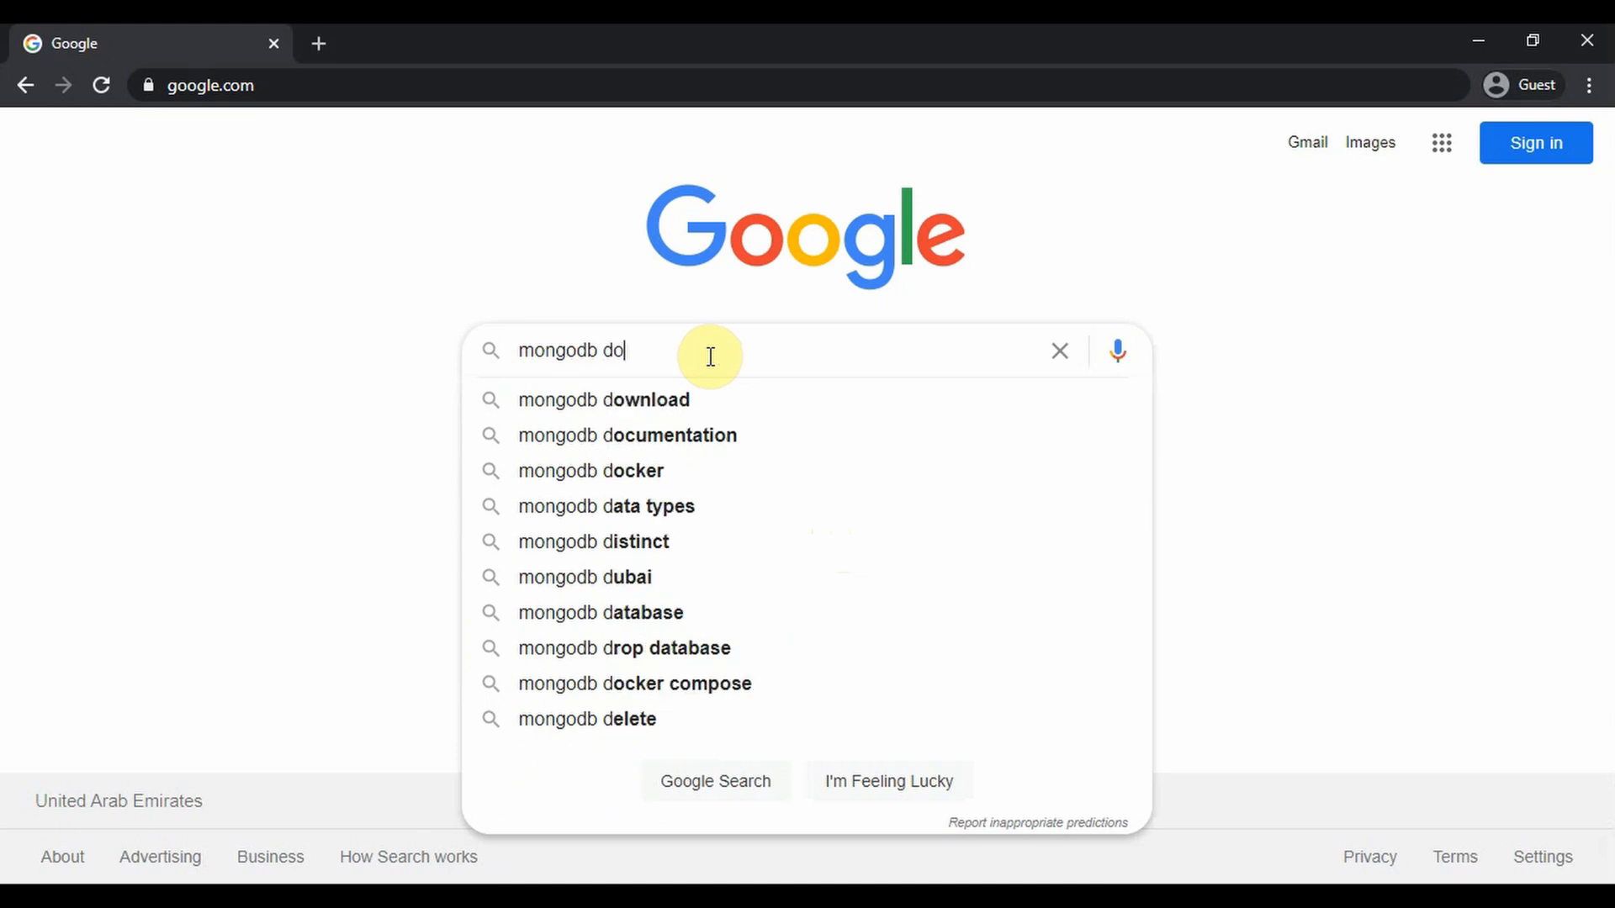
text(nwload)
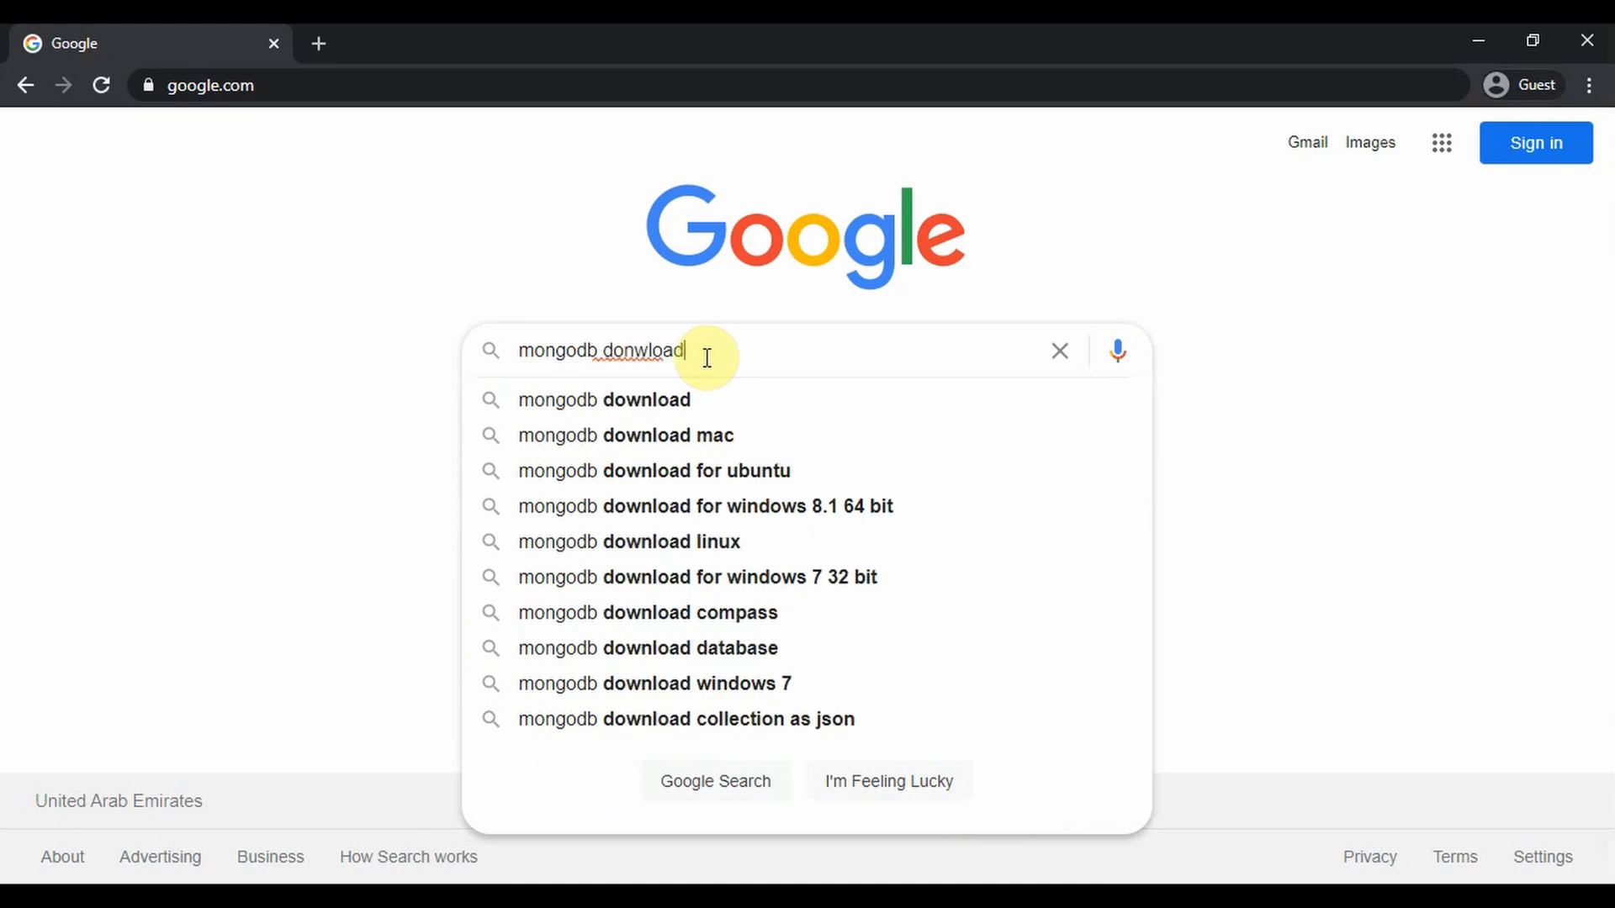
click(604, 399)
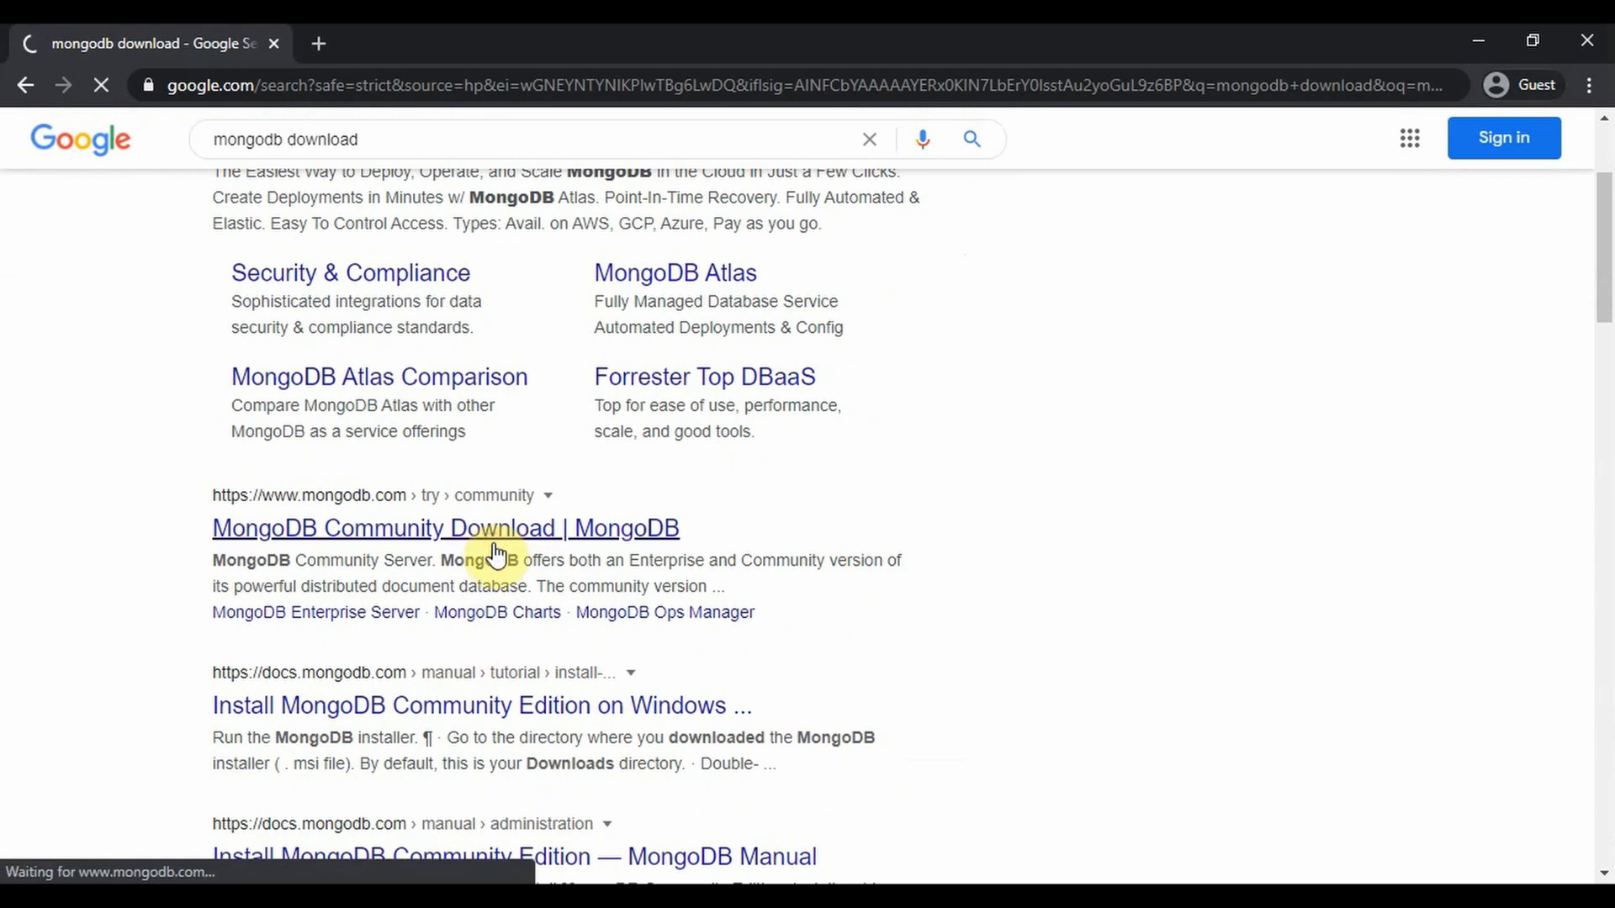
Download the MongoDB Community Server 4.4.4 Windows msi installer from the Community Download page
click(445, 527)
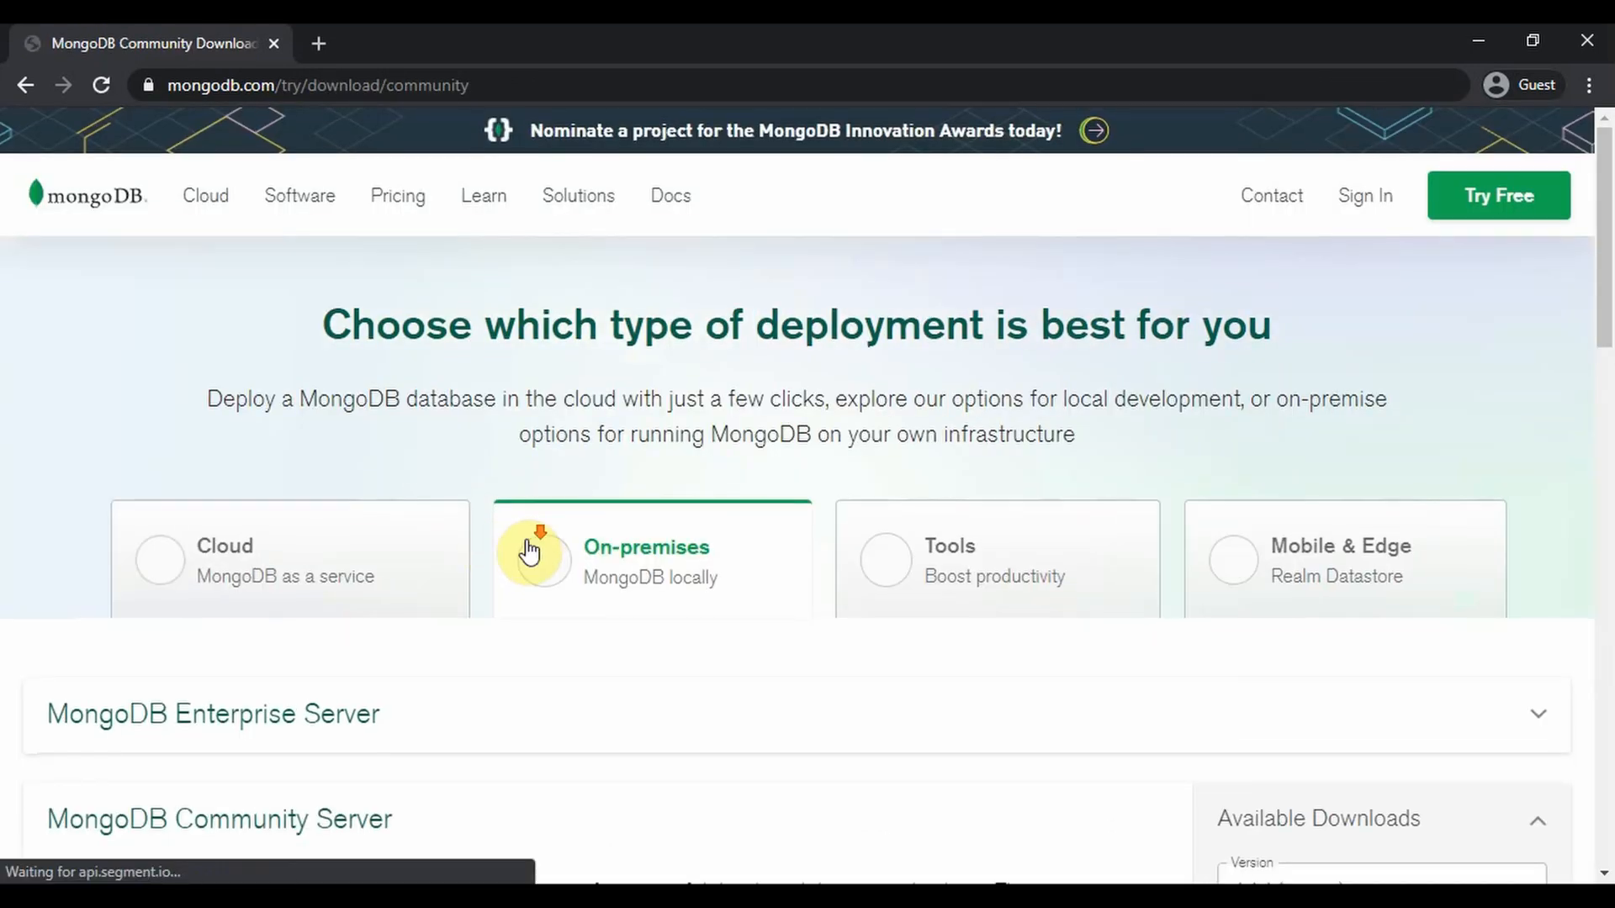
scroll(down, 3)
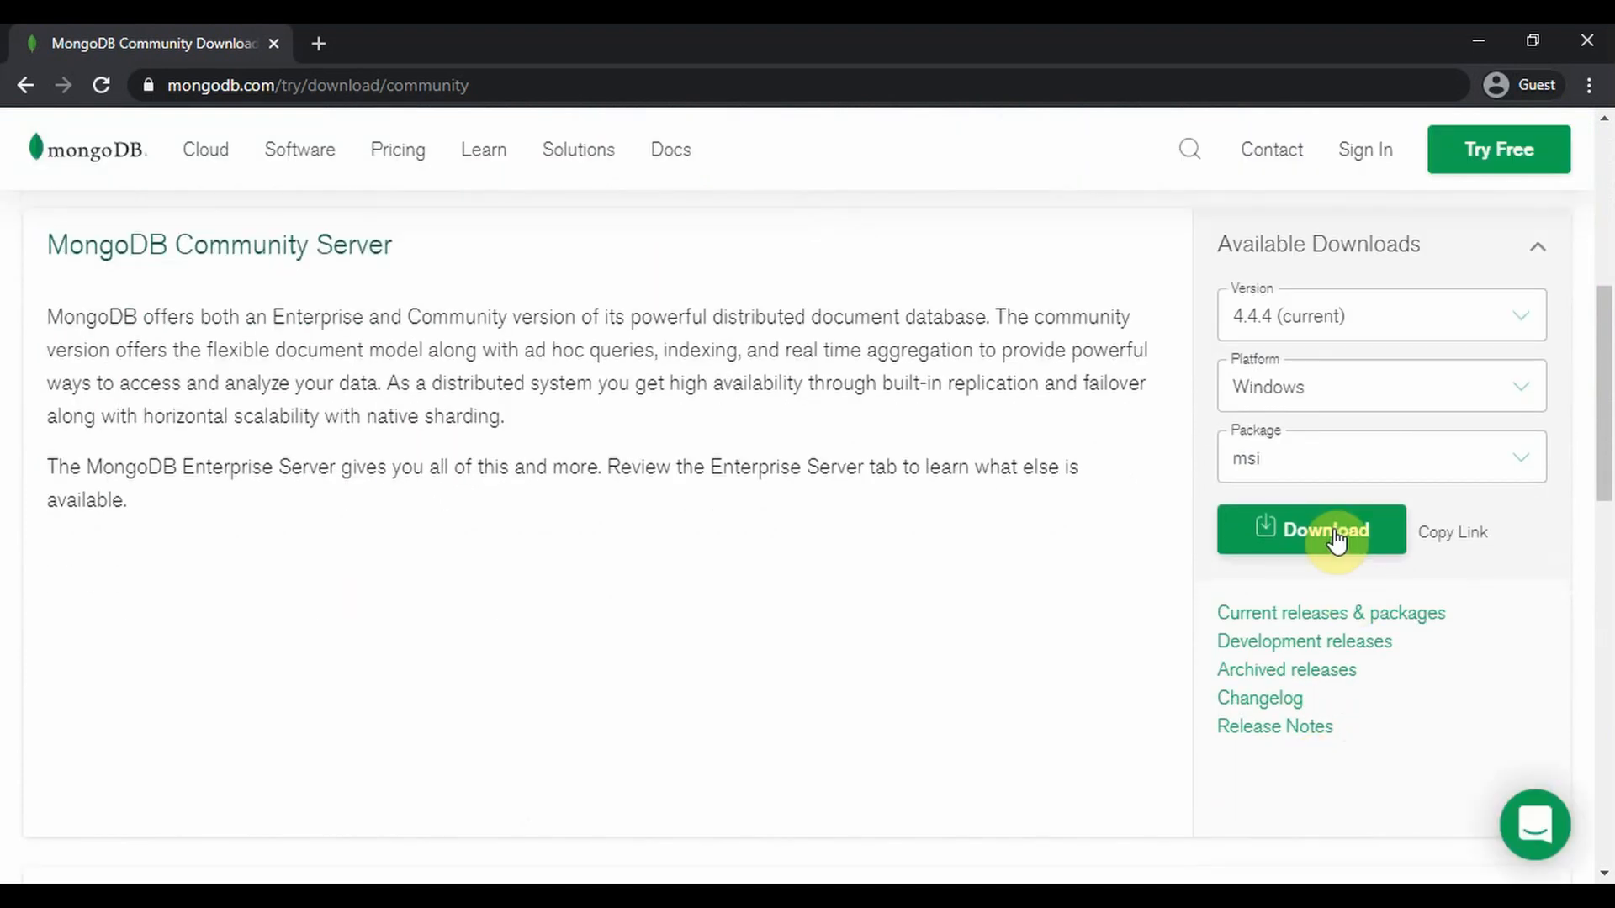
click(1311, 533)
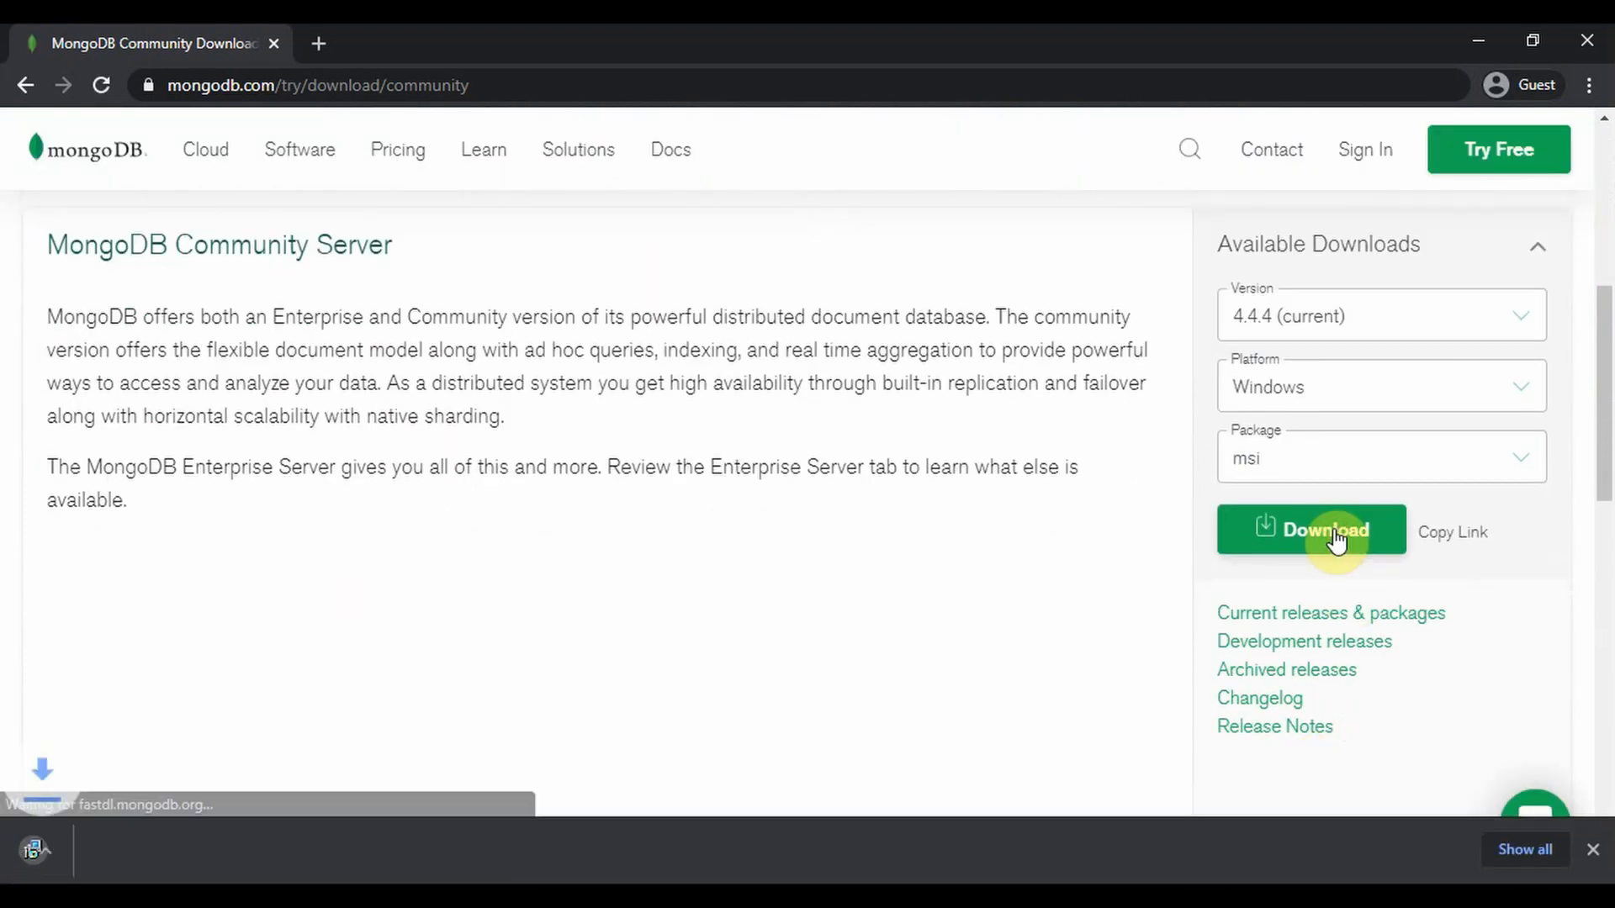
click(1311, 529)
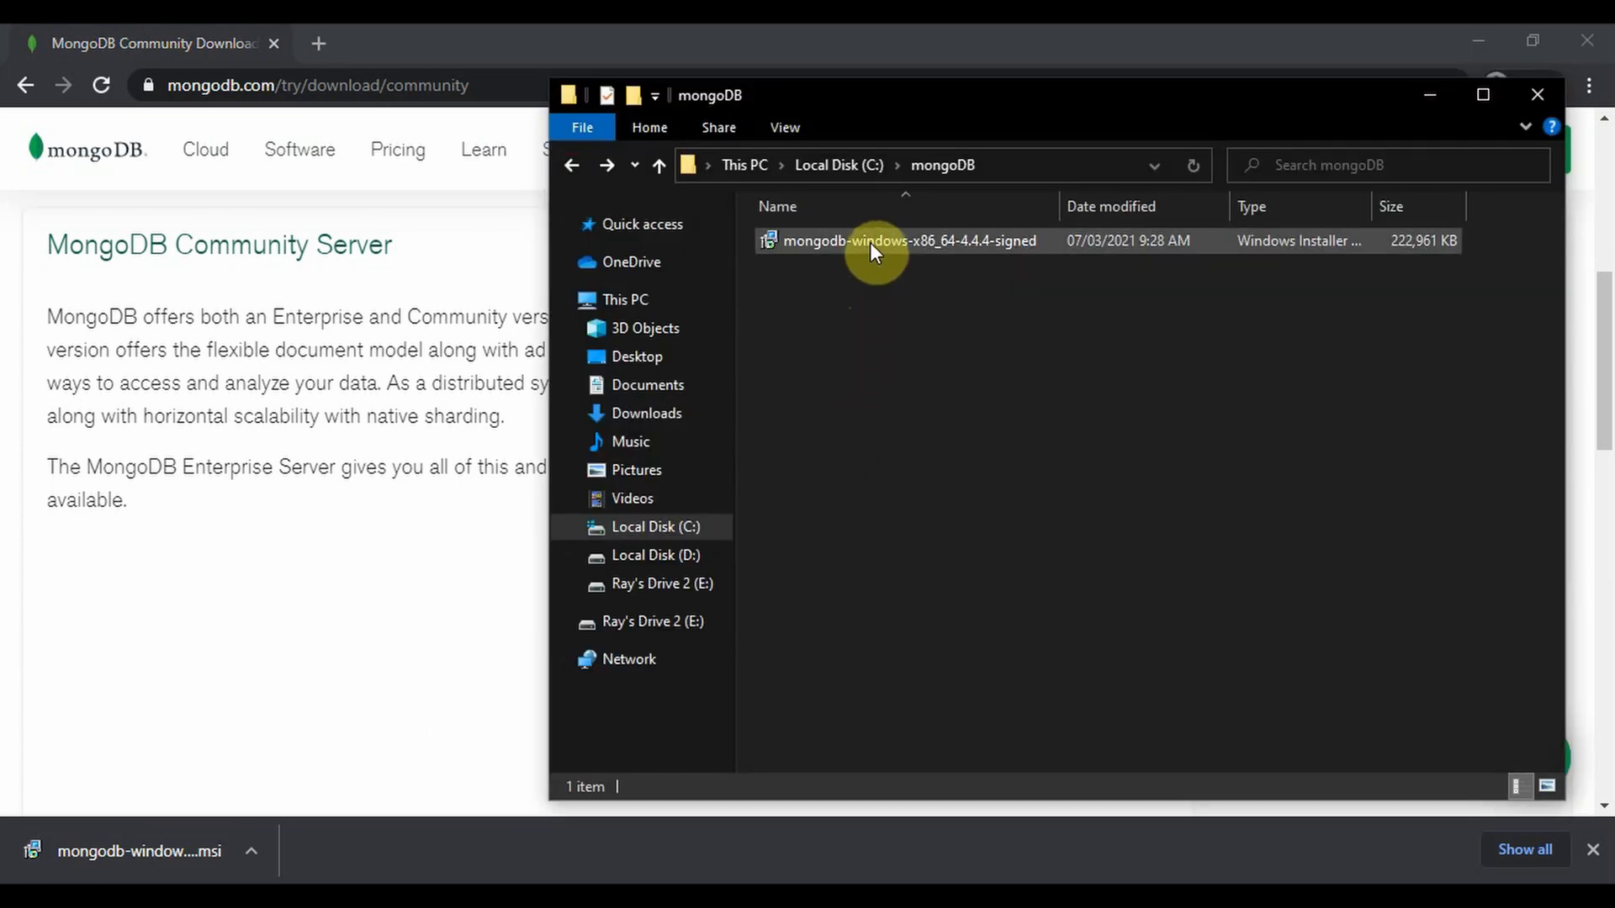
Run mongodb-windows-x86_64-4.4.4-signed from C:\mongoDB
click(906, 241)
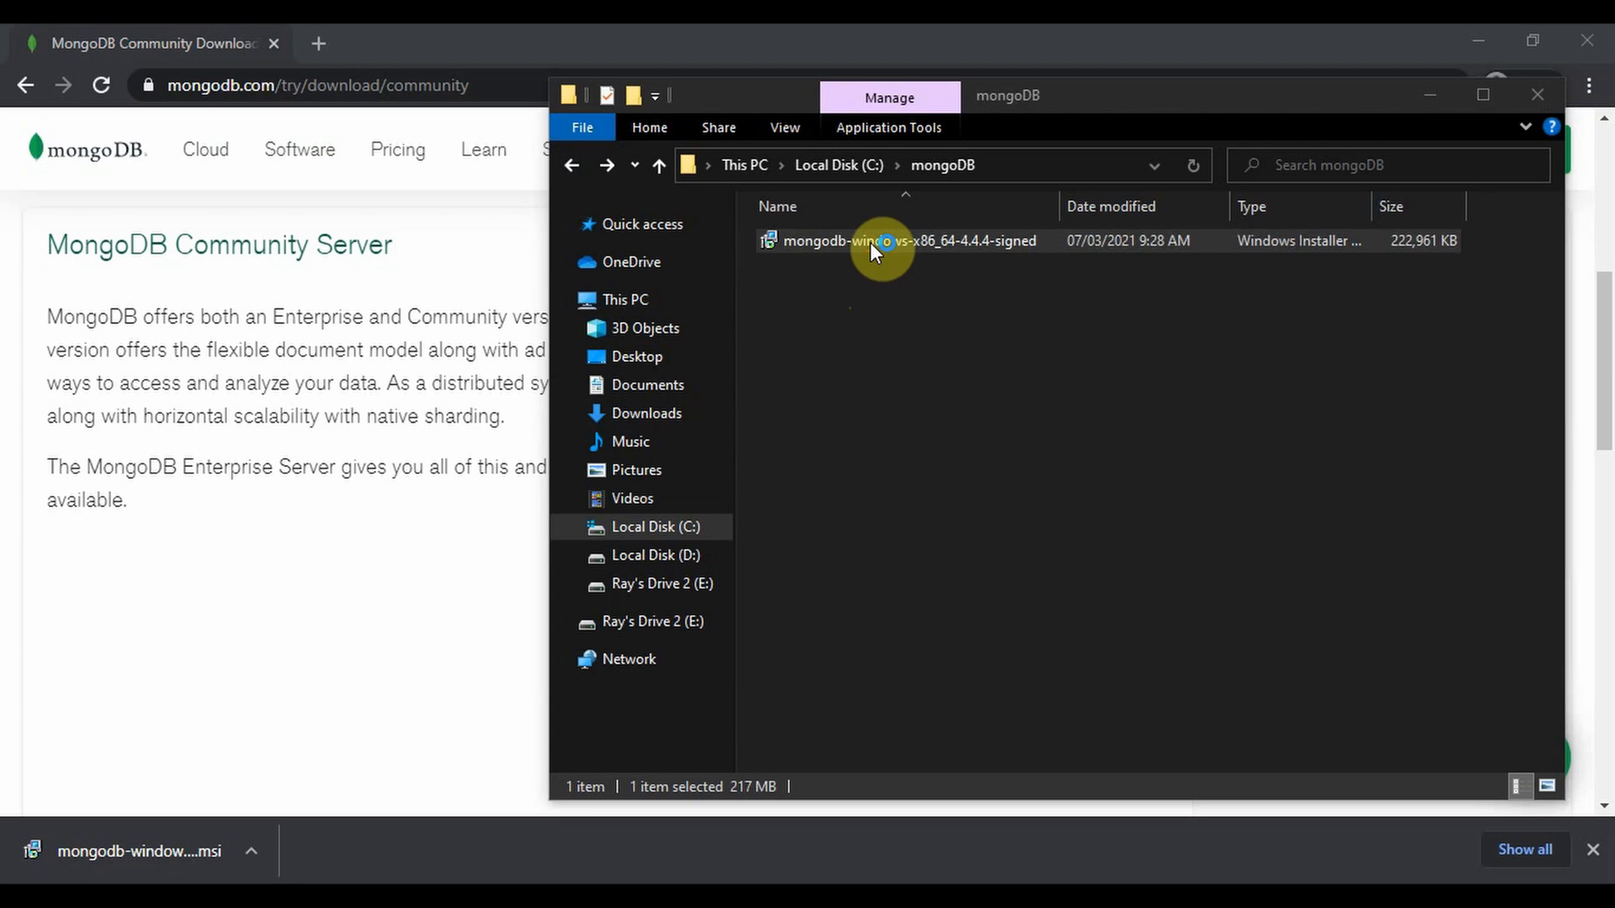
double_click(876, 240)
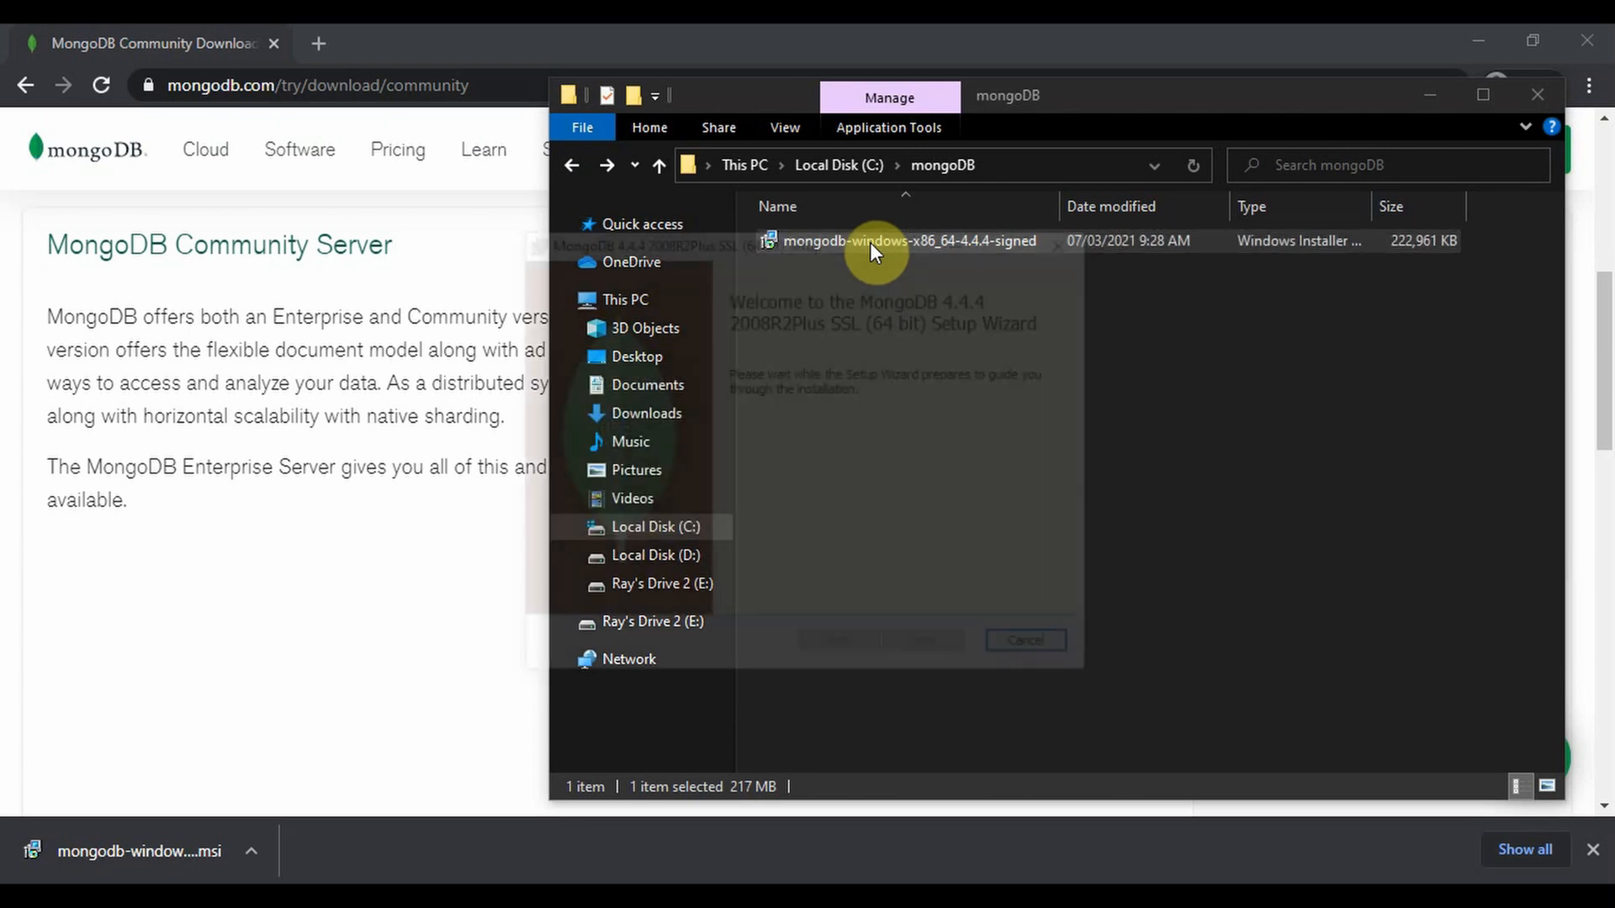
Install MongoDB 4.4.4, accepting the license and default Network Service configuration
double_click(907, 239)
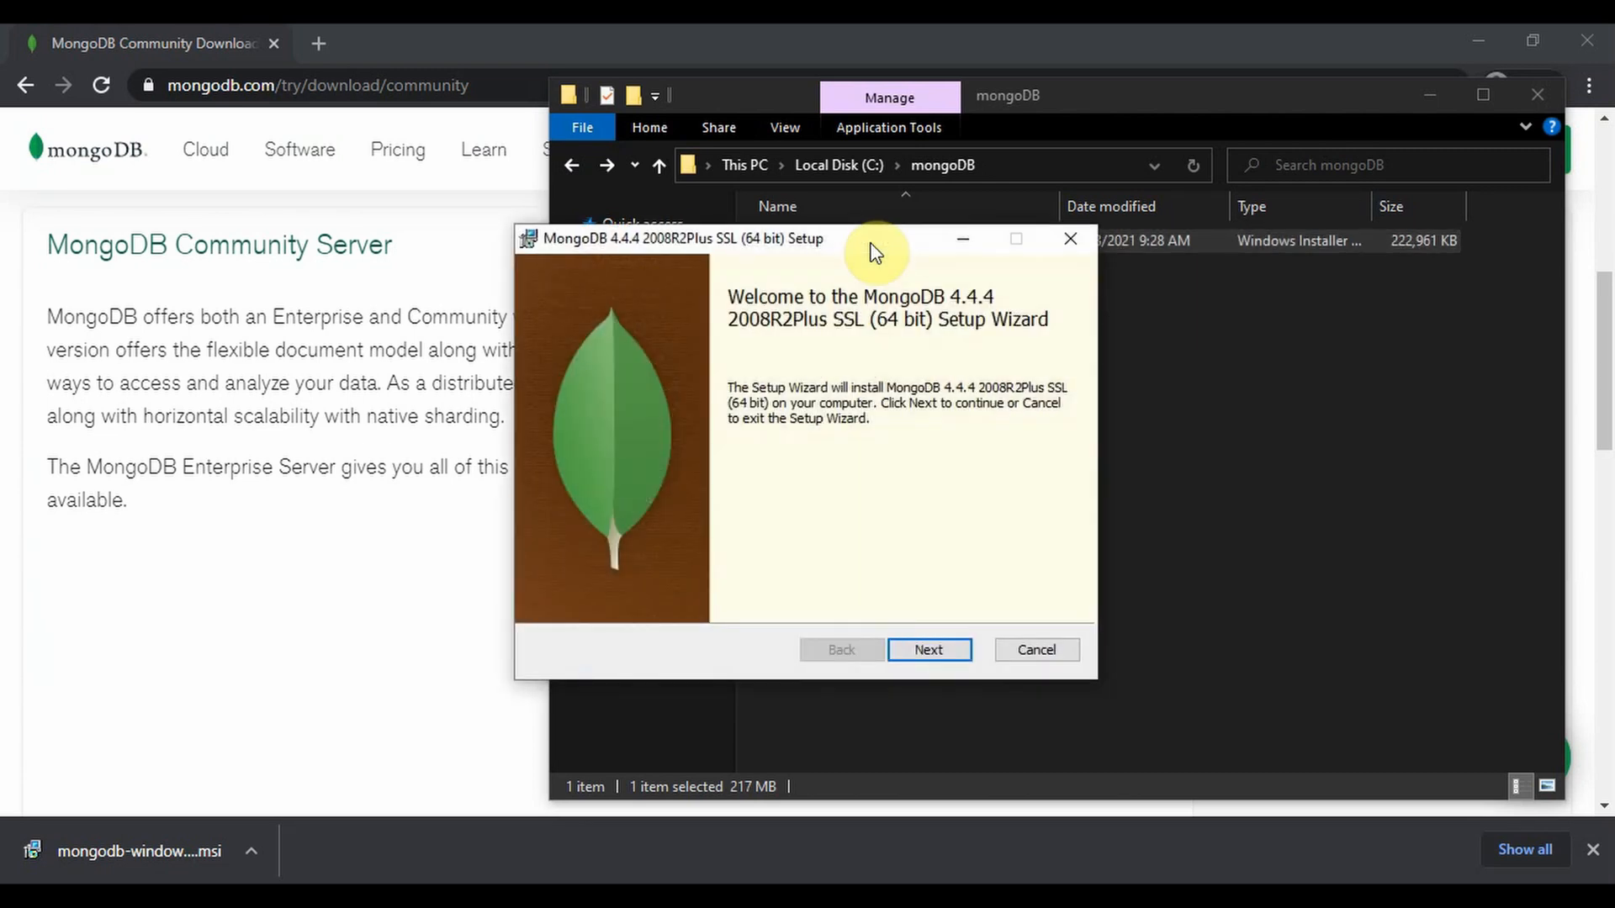
click(927, 650)
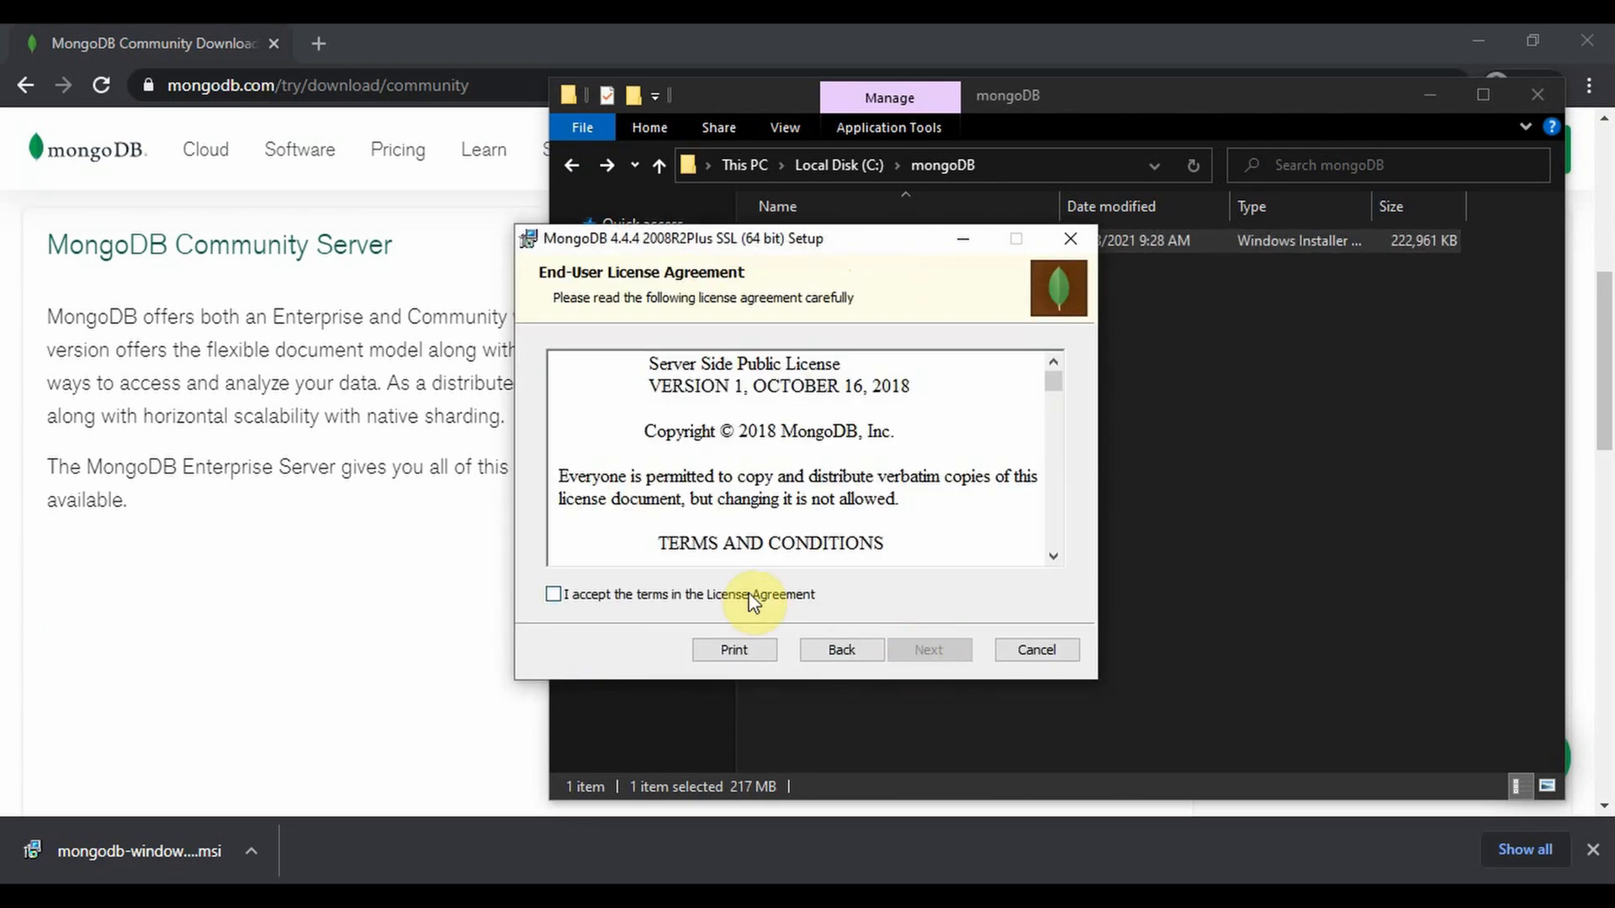
click(927, 650)
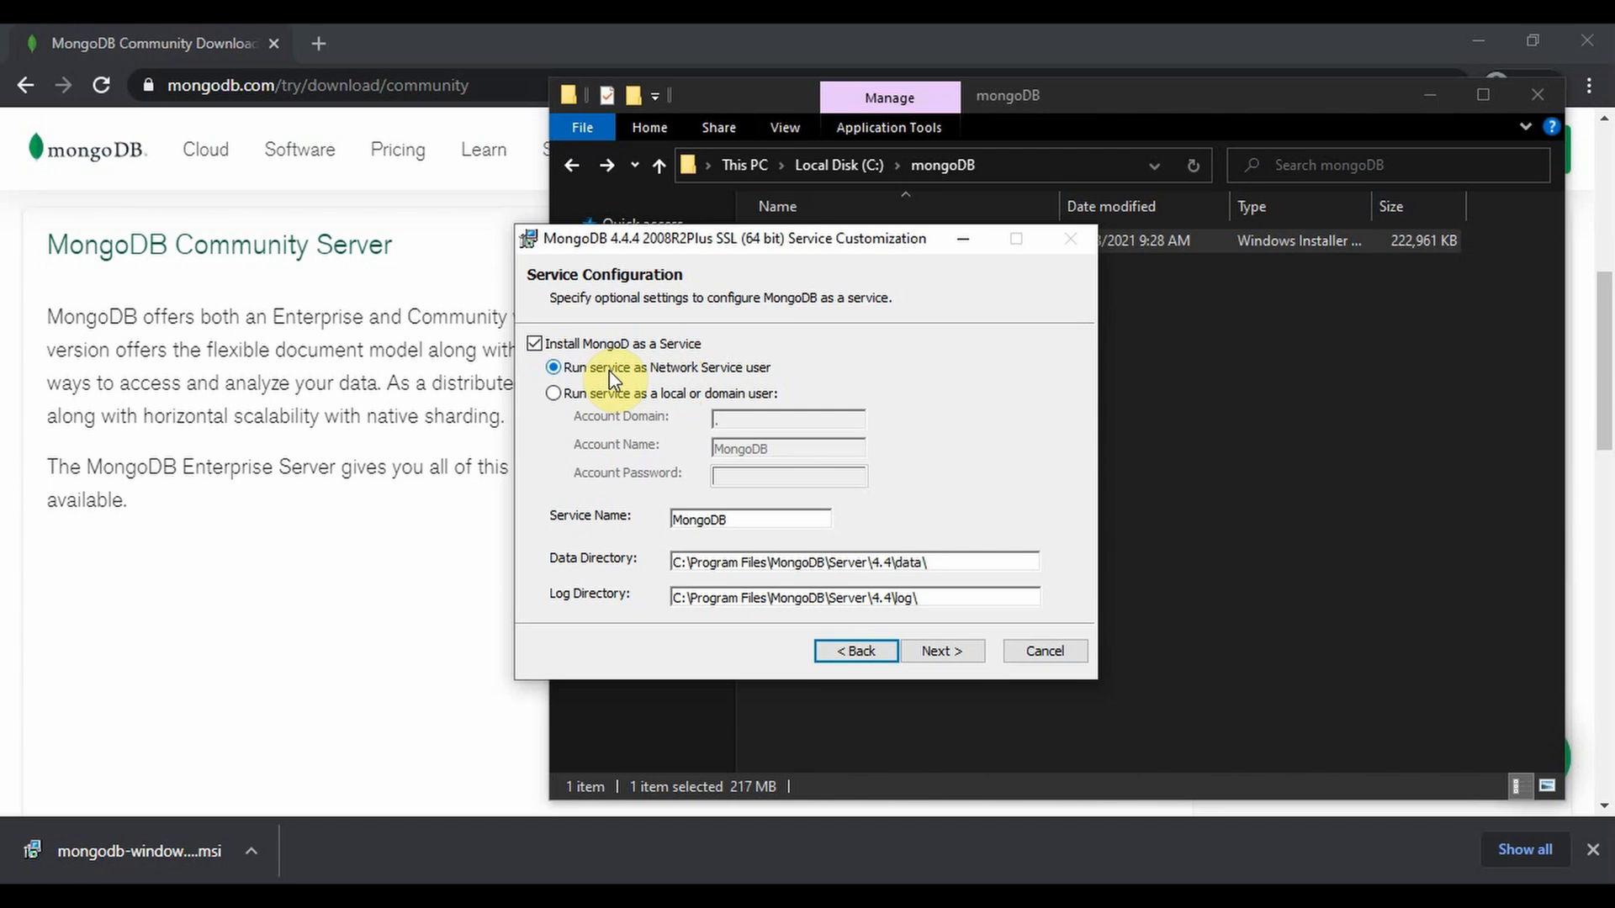
mouse_move(978, 646)
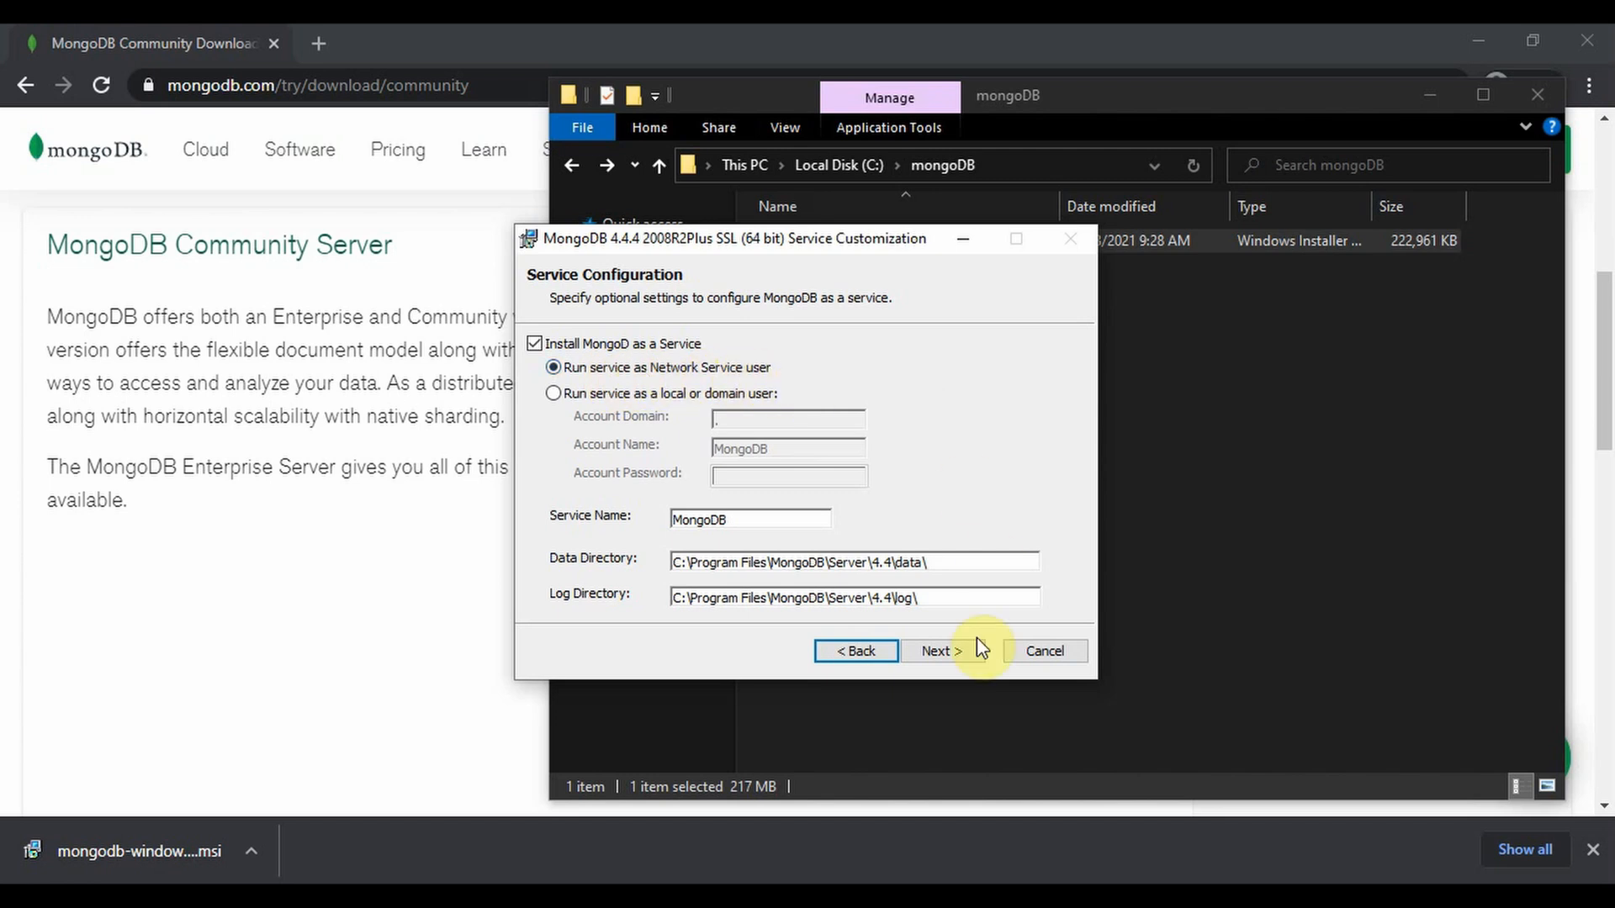
click(939, 651)
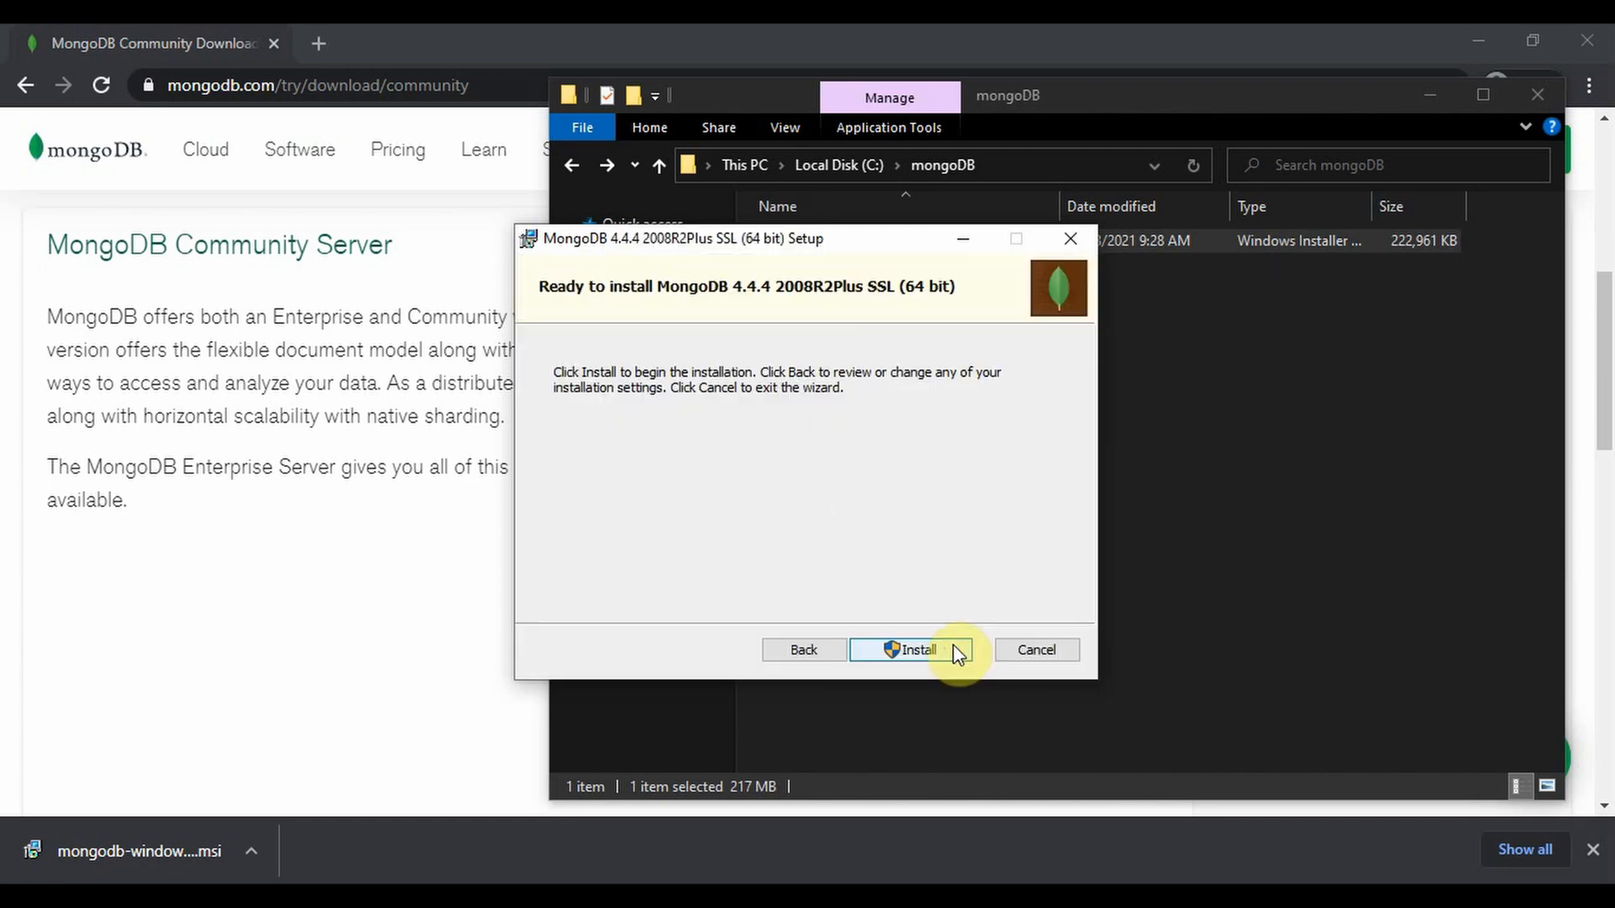
click(910, 650)
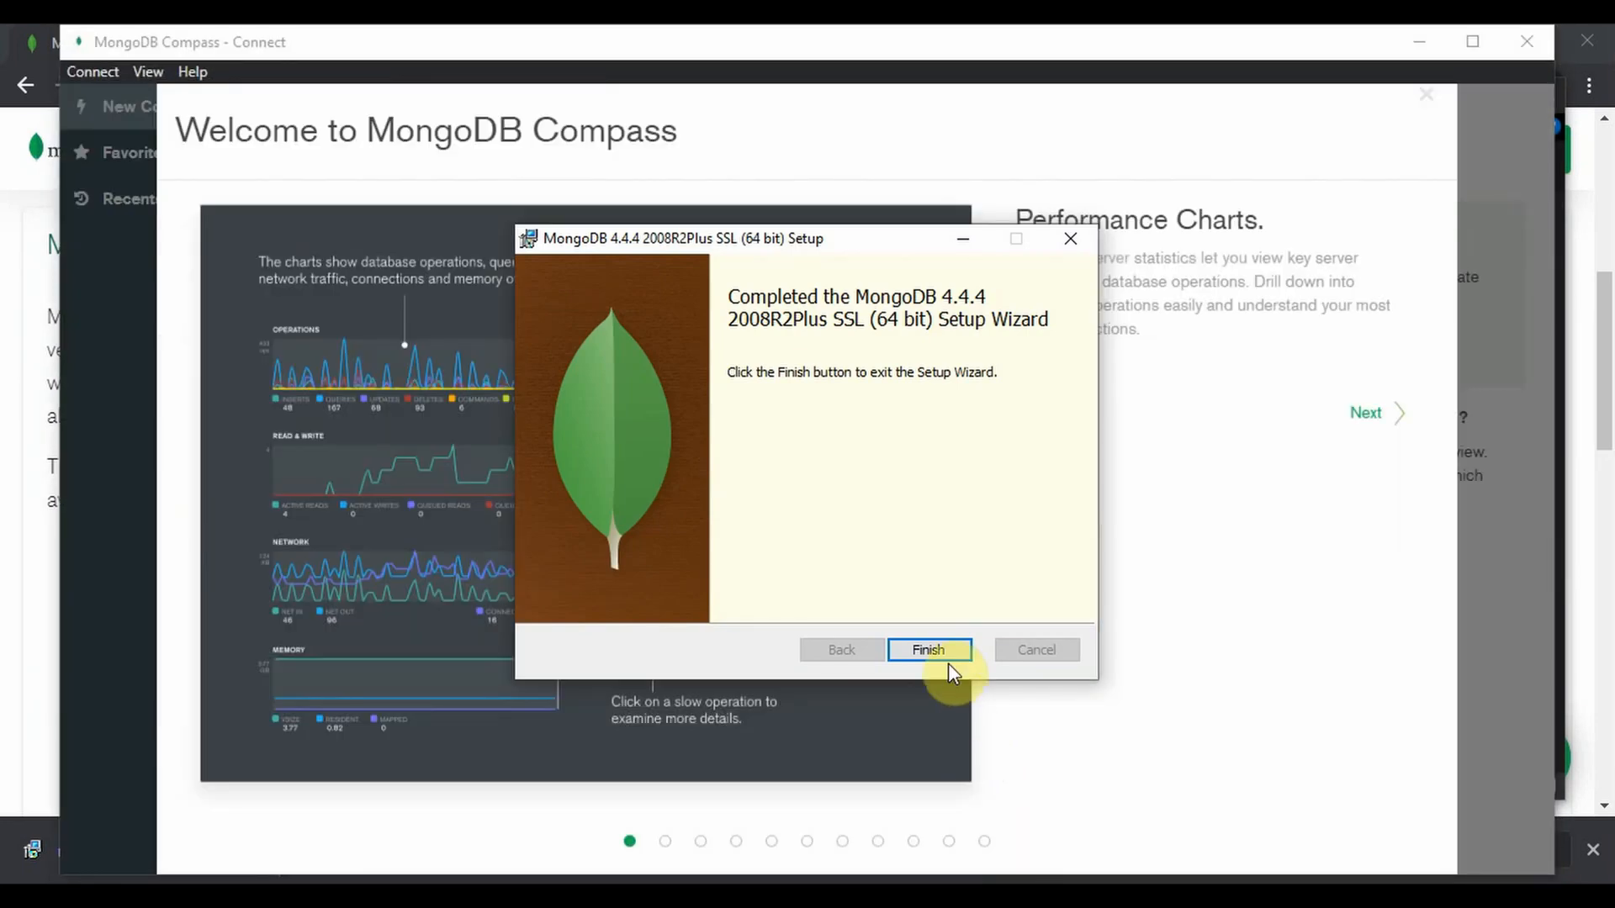
Finish the setup wizard and advance the Compass welcome tour to Privacy Settings
click(927, 650)
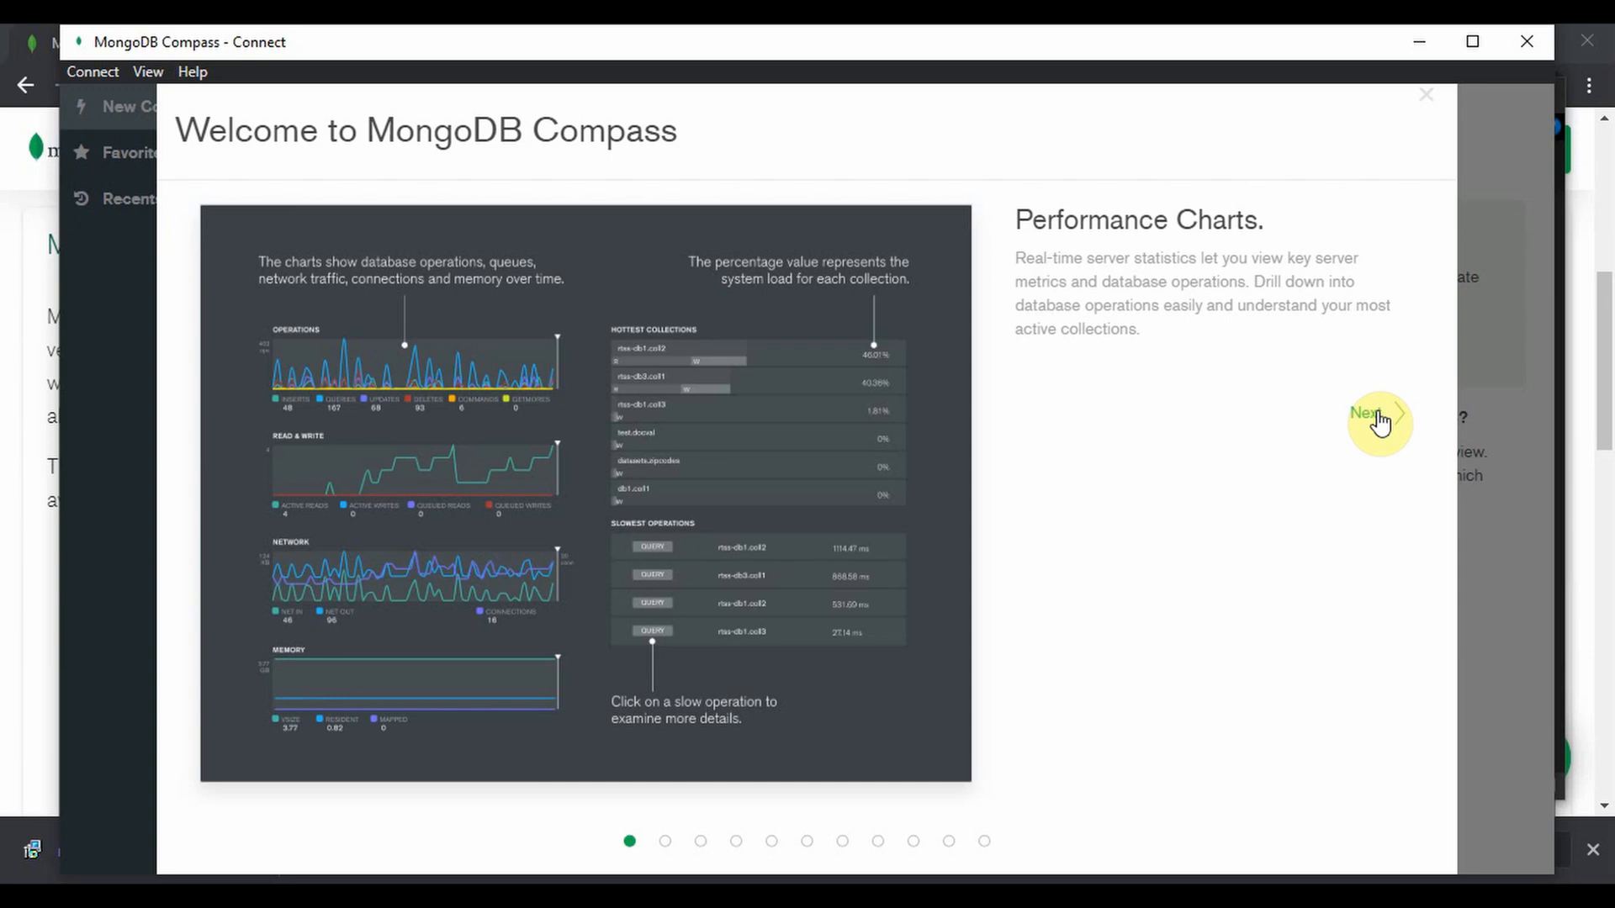
click(1372, 413)
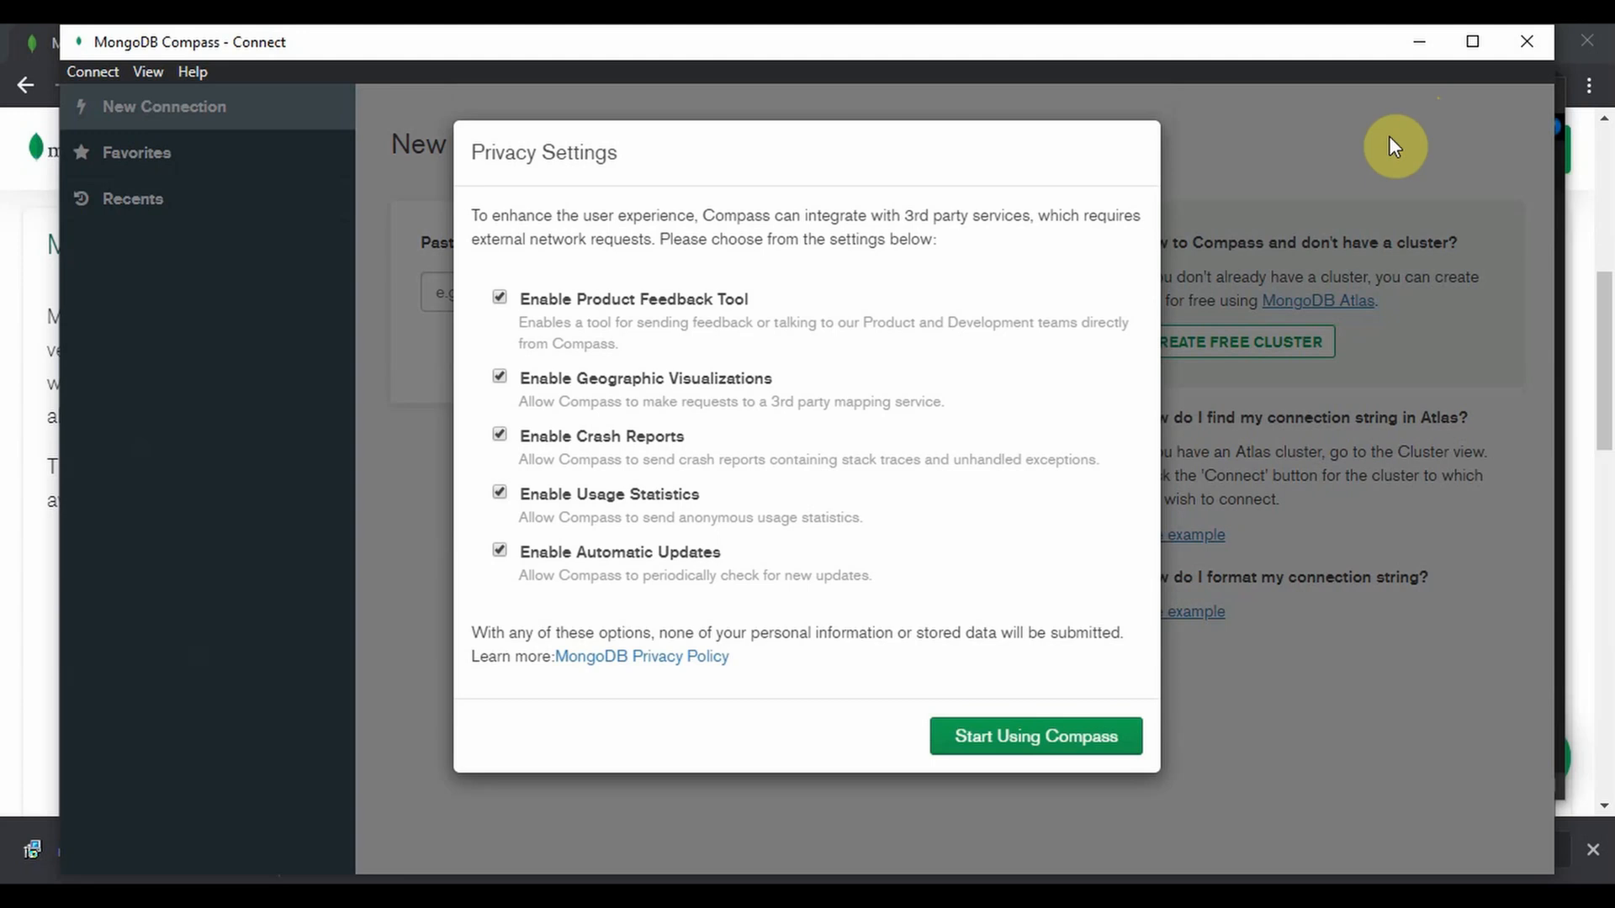
mouse_move(1375, 123)
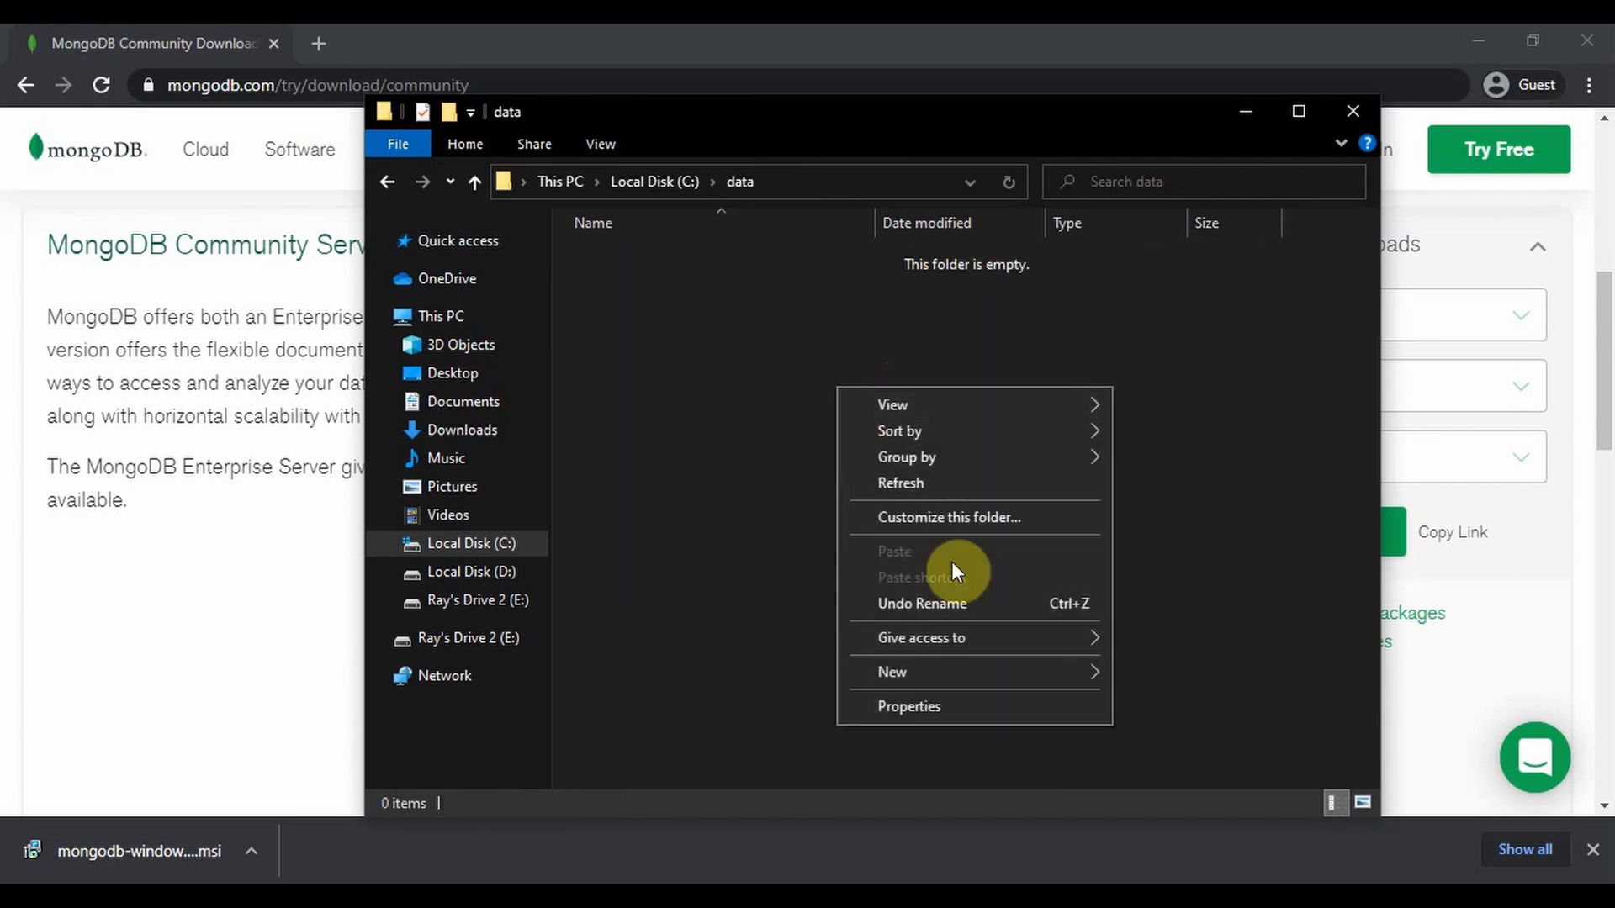
Create a db folder in C:\data, then open the MongoDB Server 4.4 bin folder
click(892, 671)
text(db)
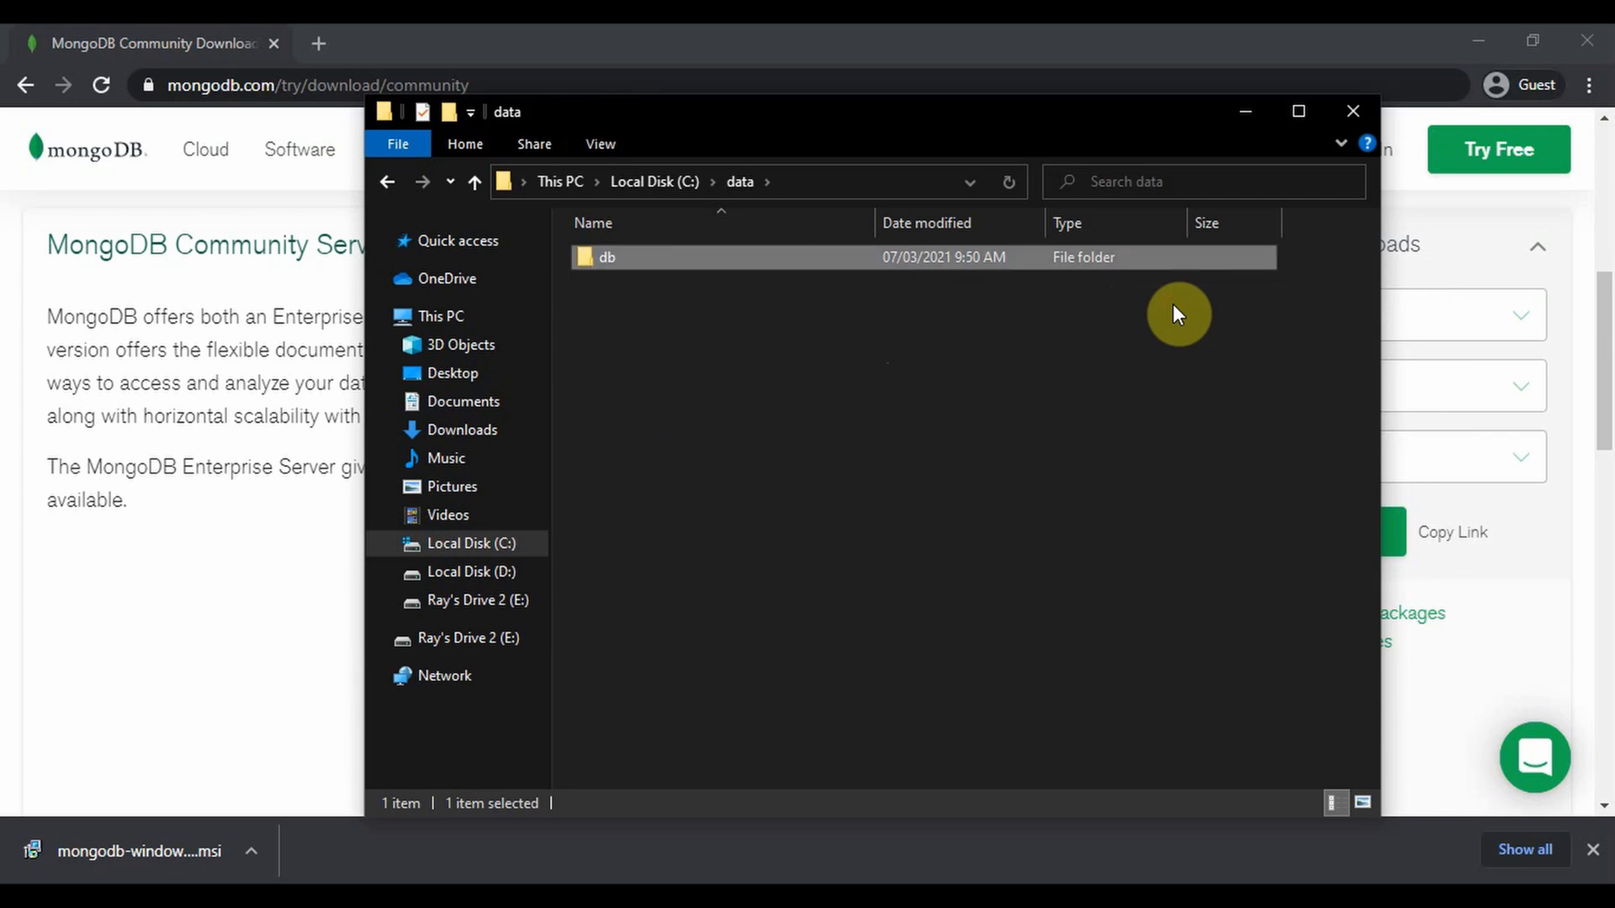
click(651, 182)
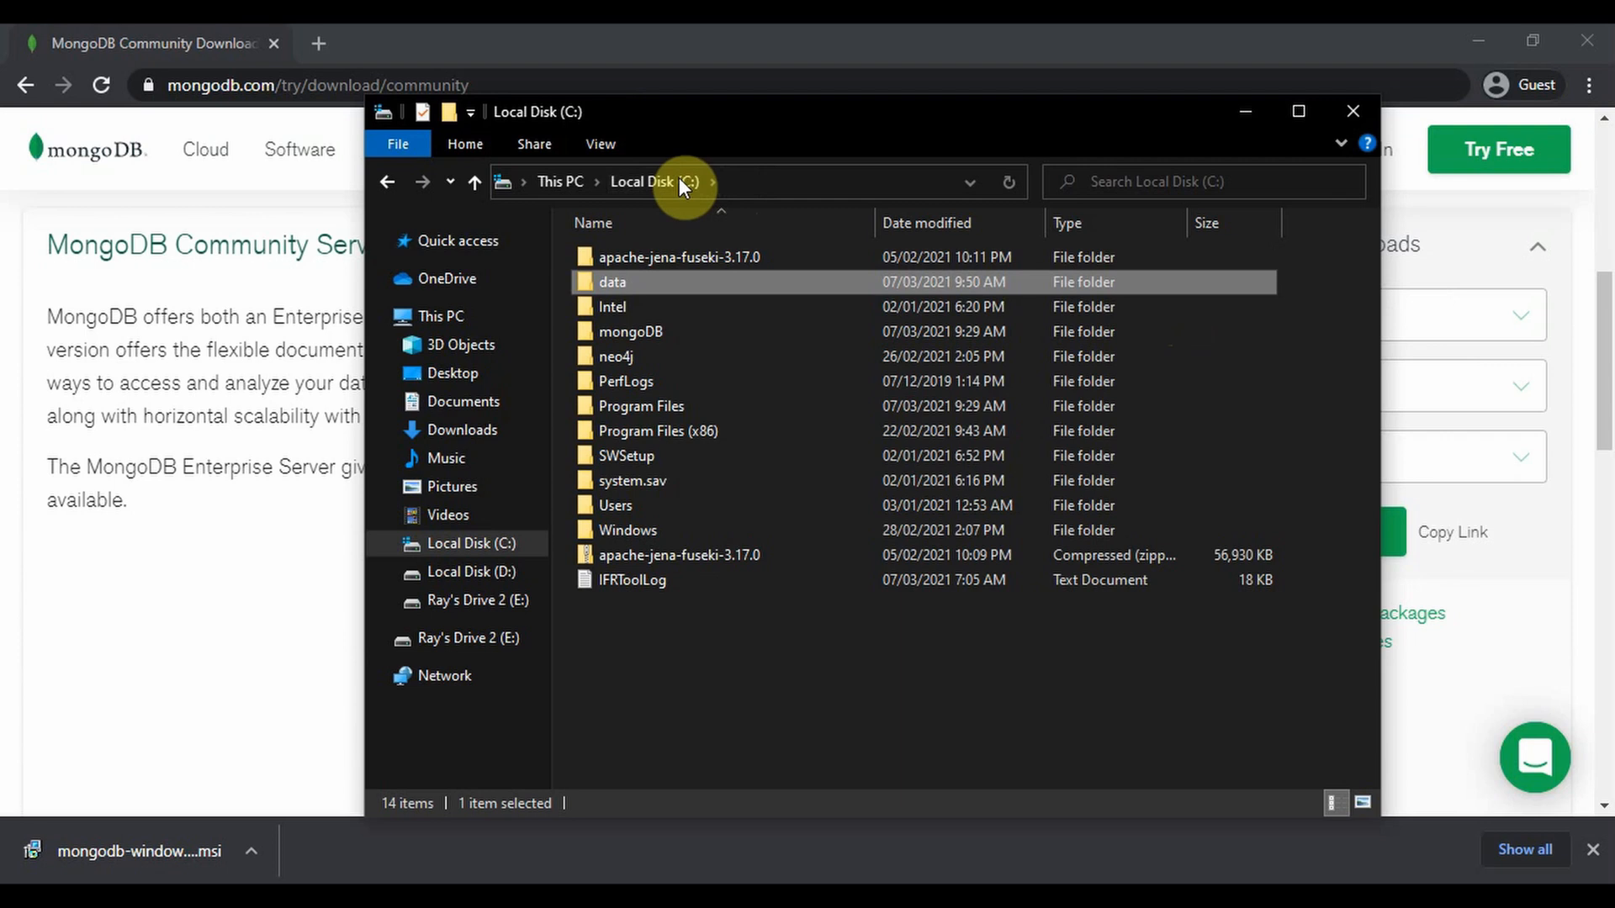
mouse_move(659, 313)
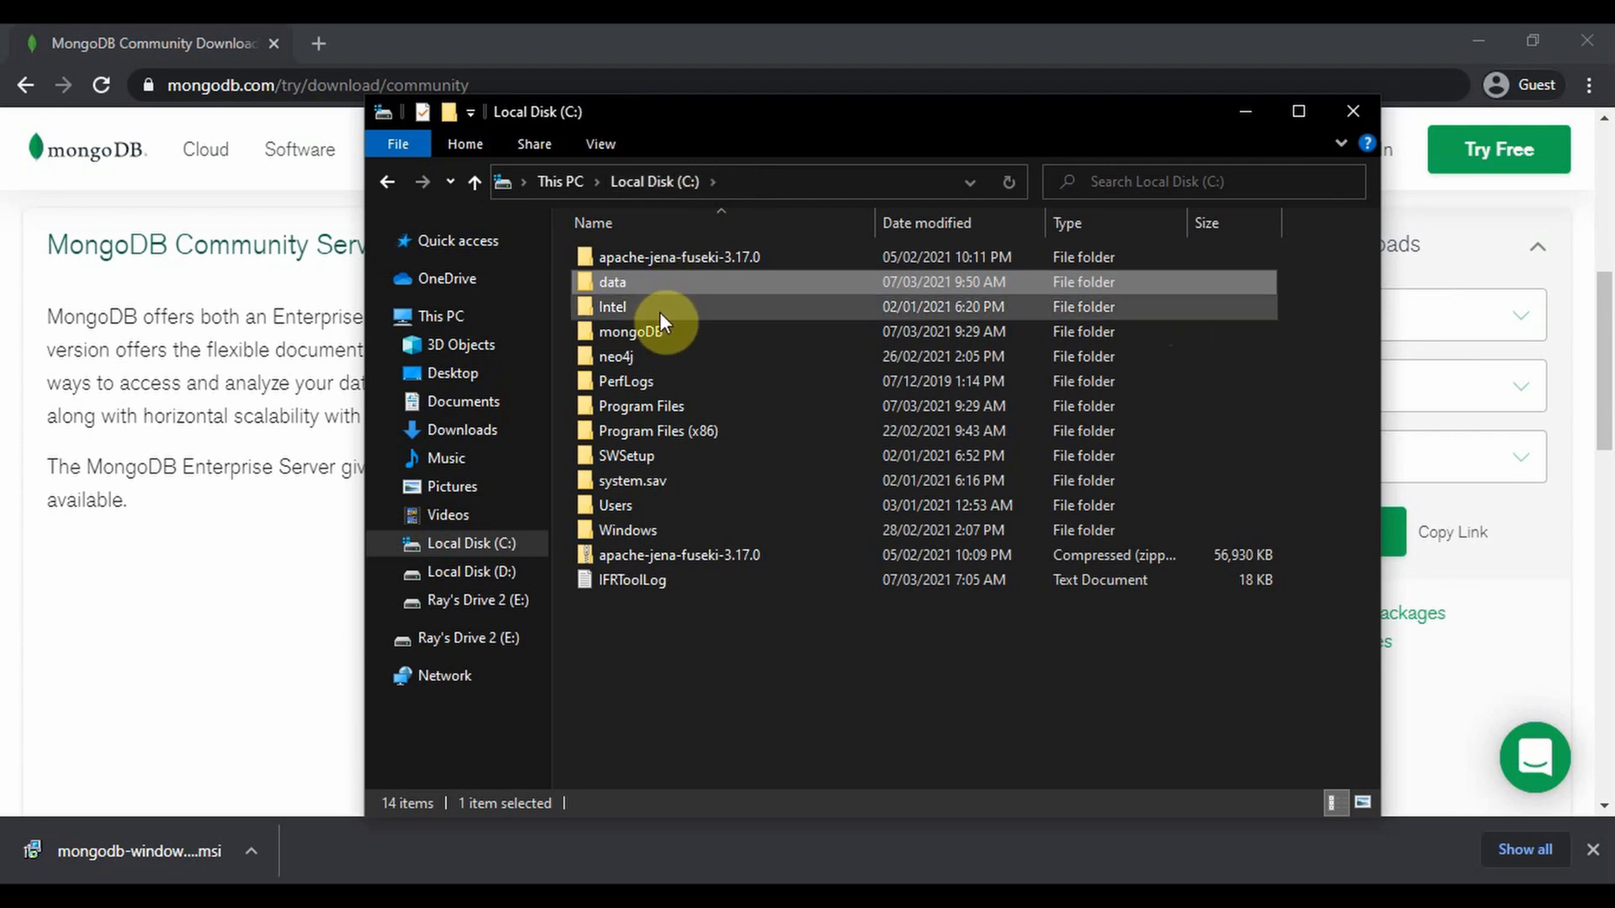
double_click(639, 405)
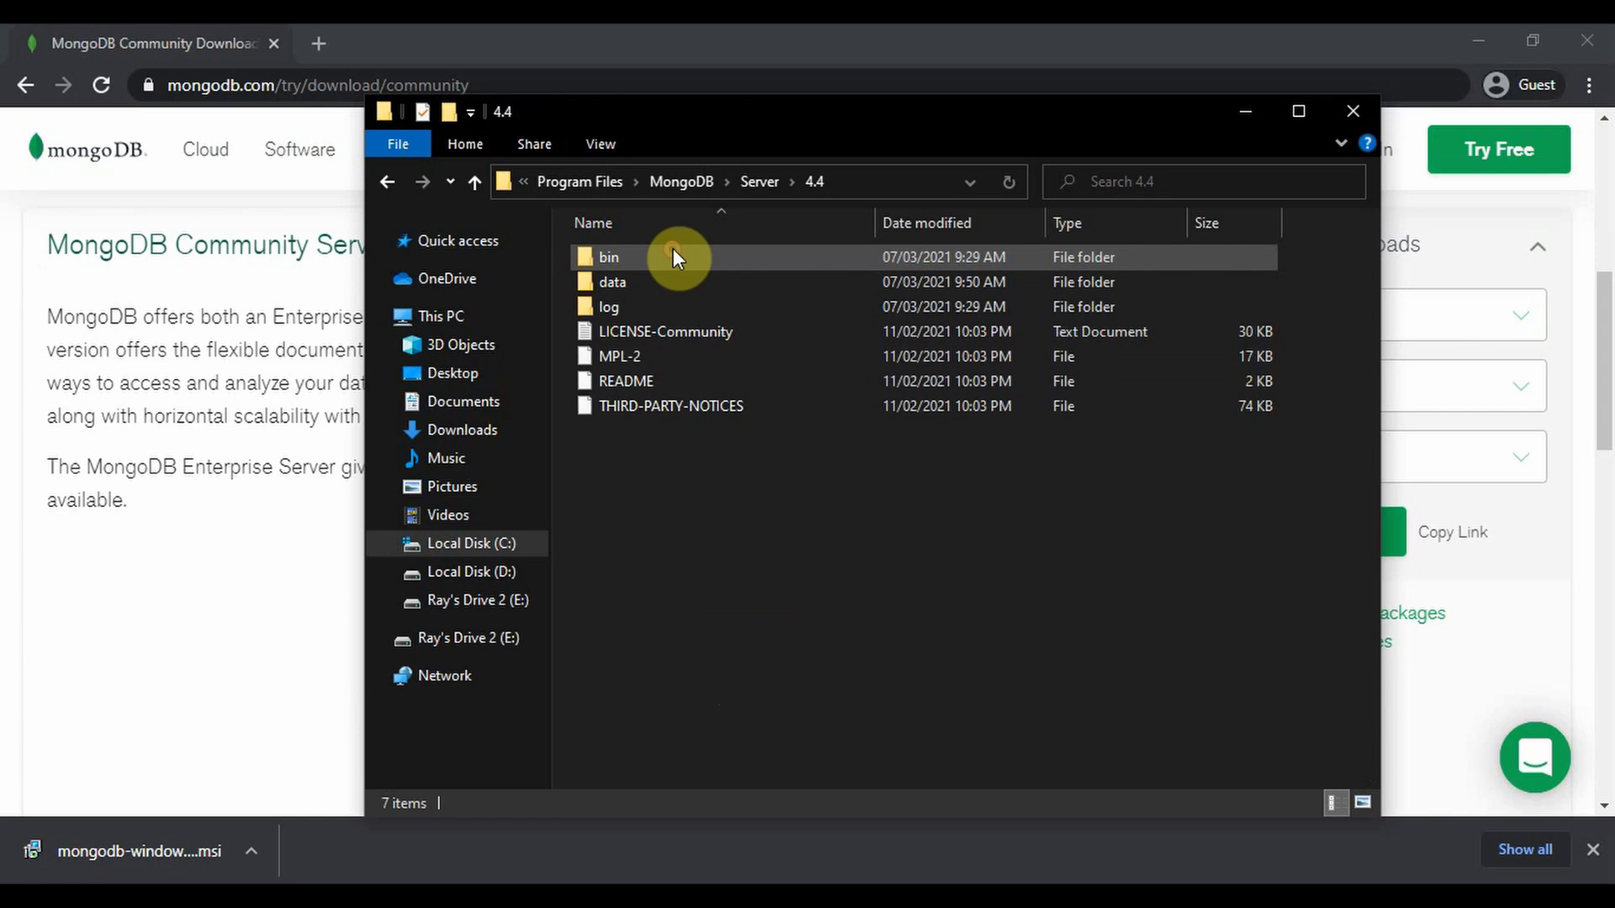
double_click(608, 256)
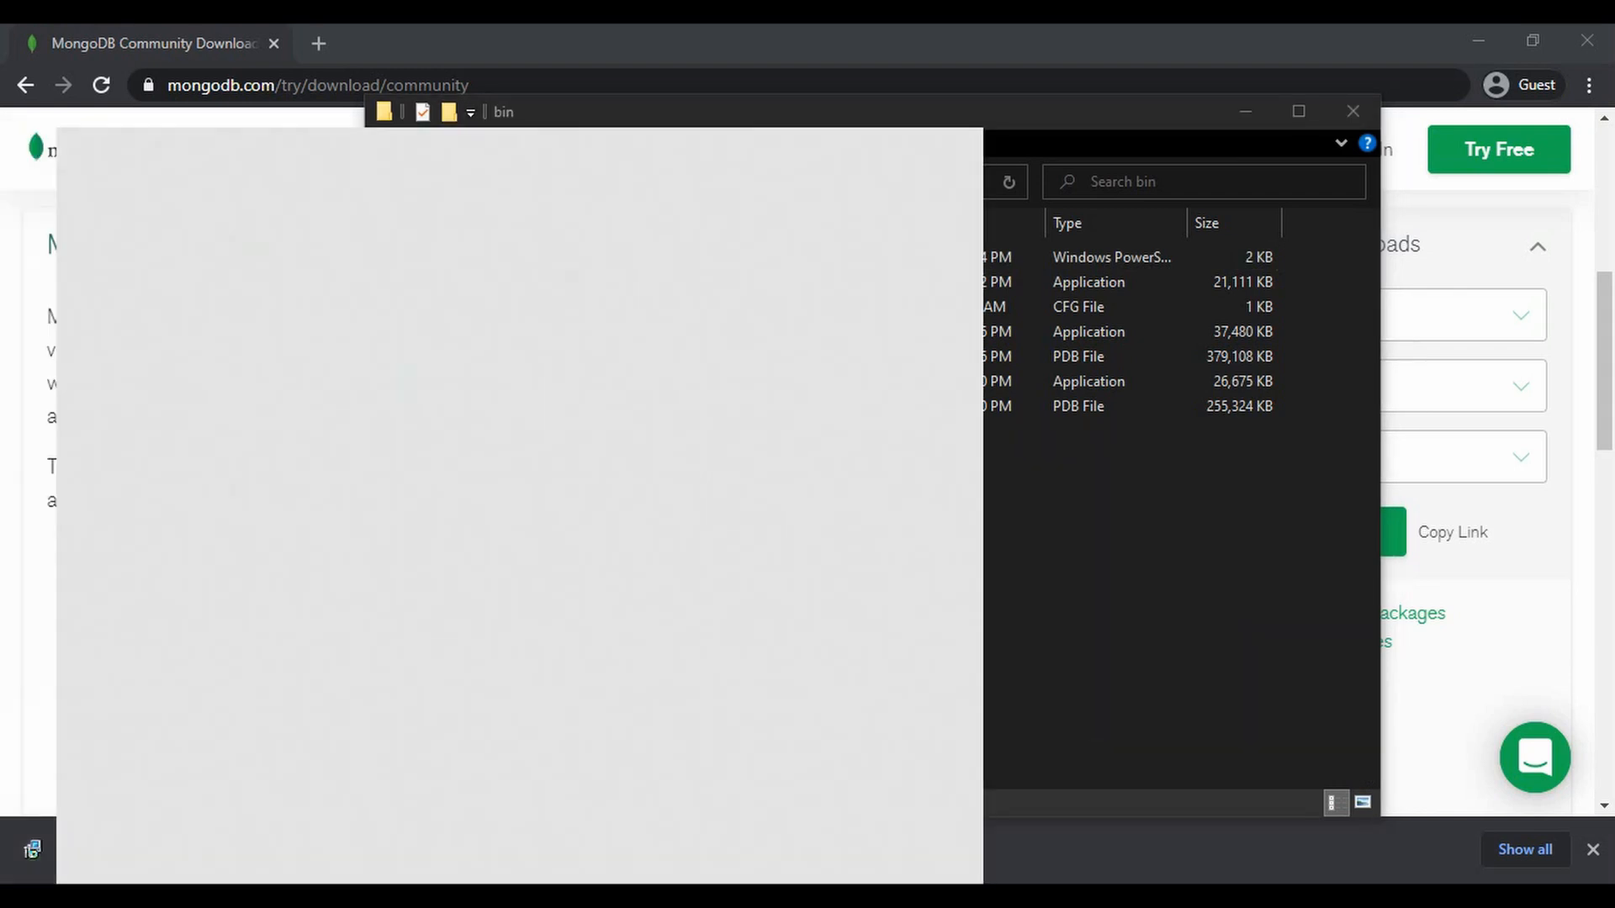
Search 'environment' to open System Properties on the Advanced tab
text(enviro)
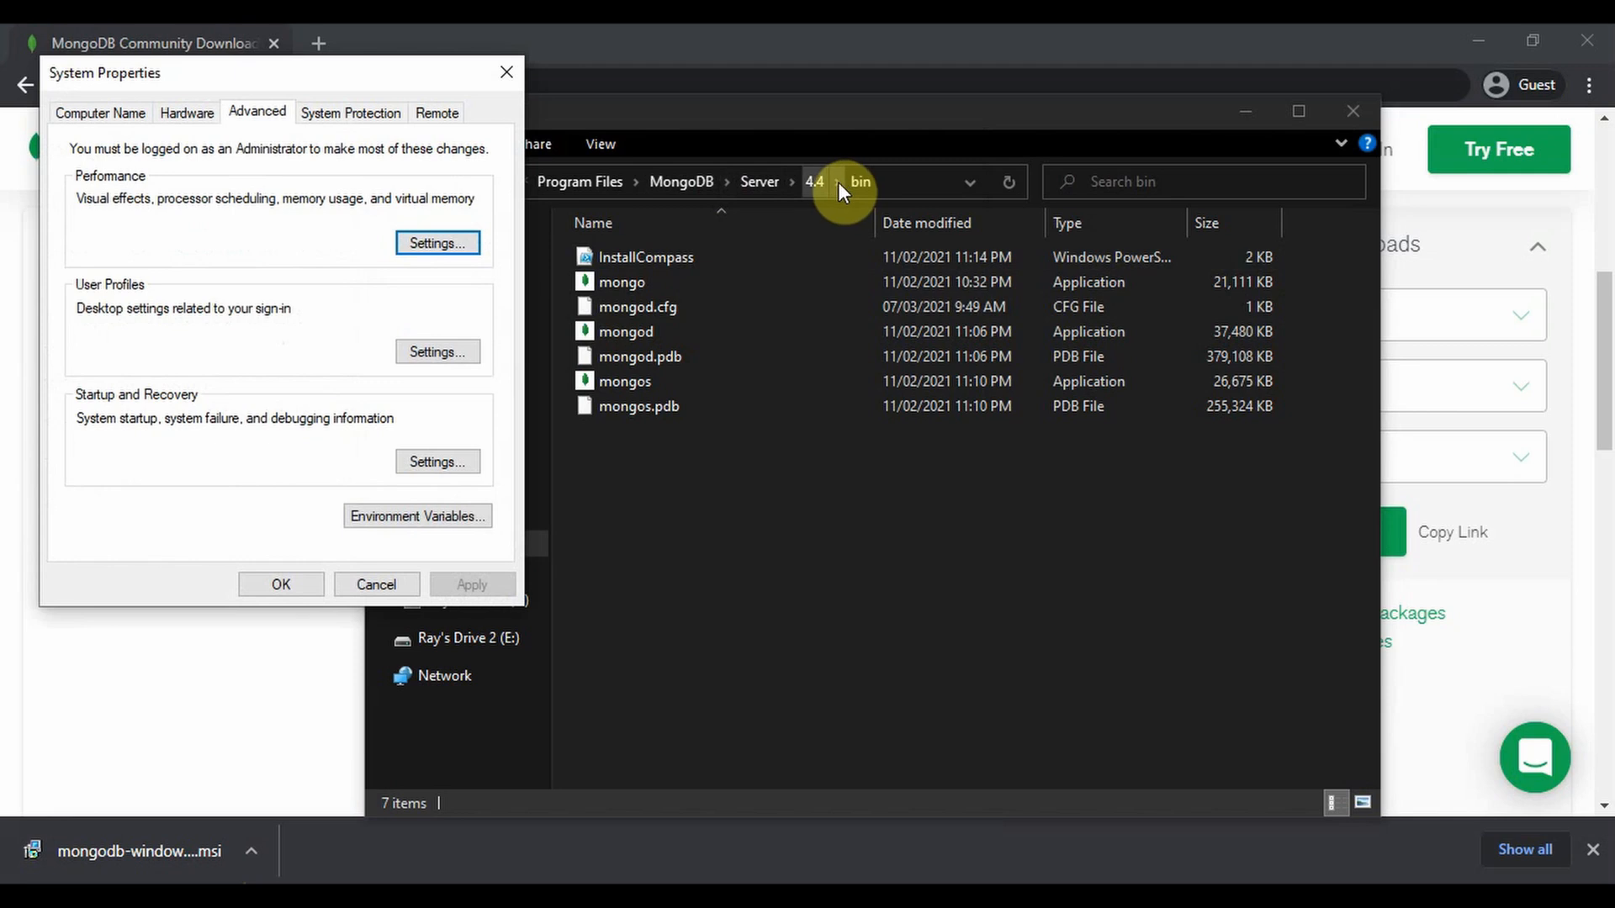
mouse_move(808, 187)
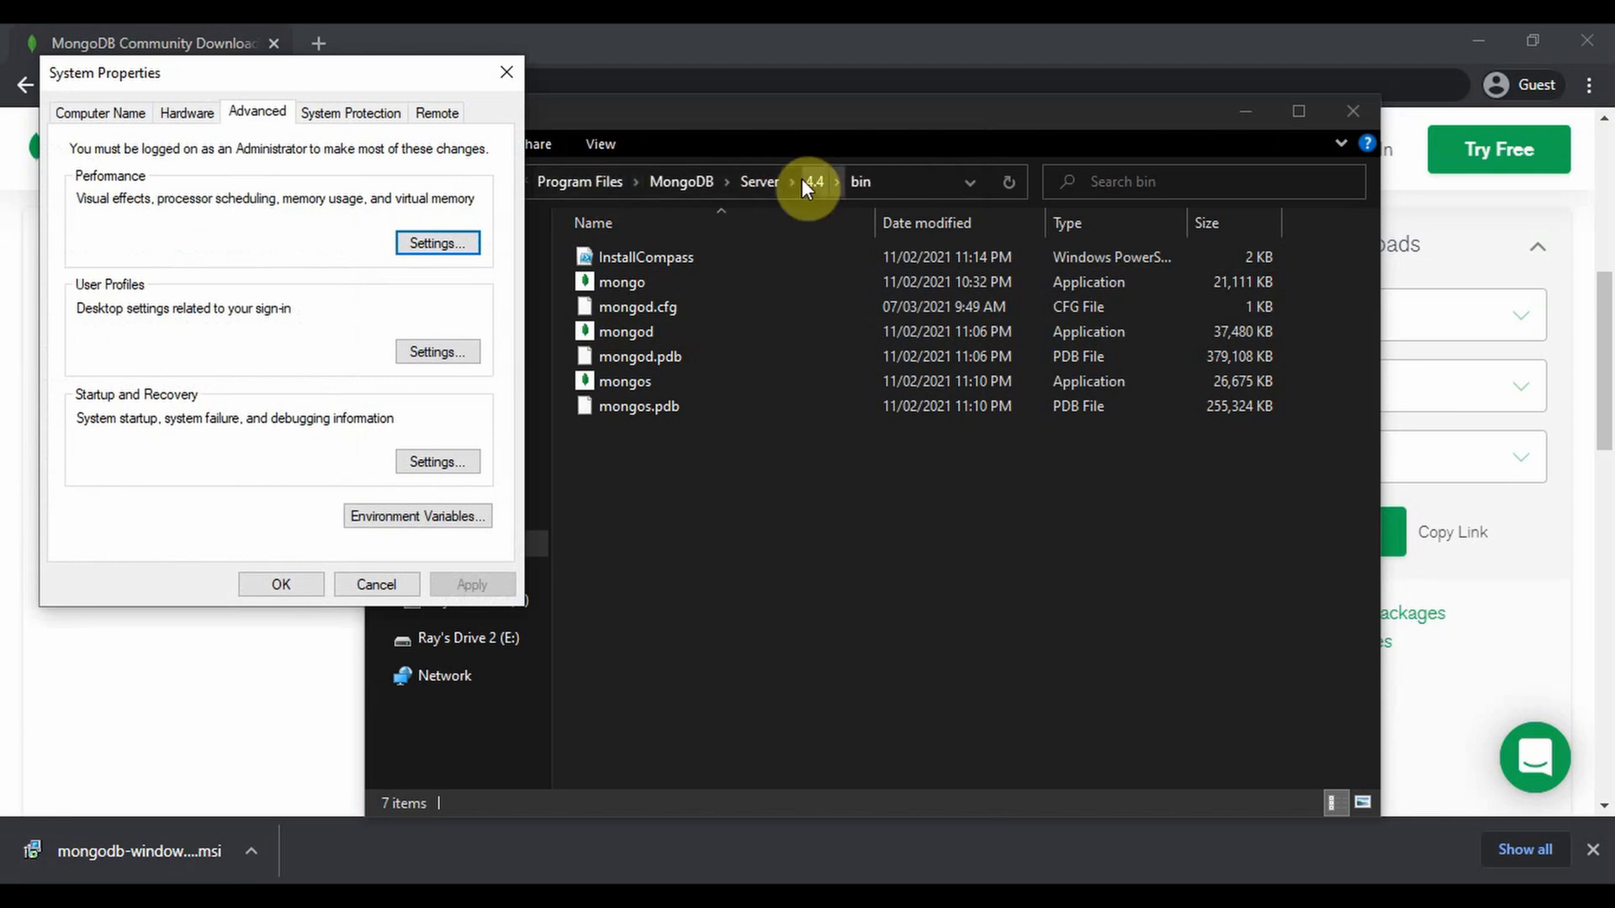
mouse_move(681, 196)
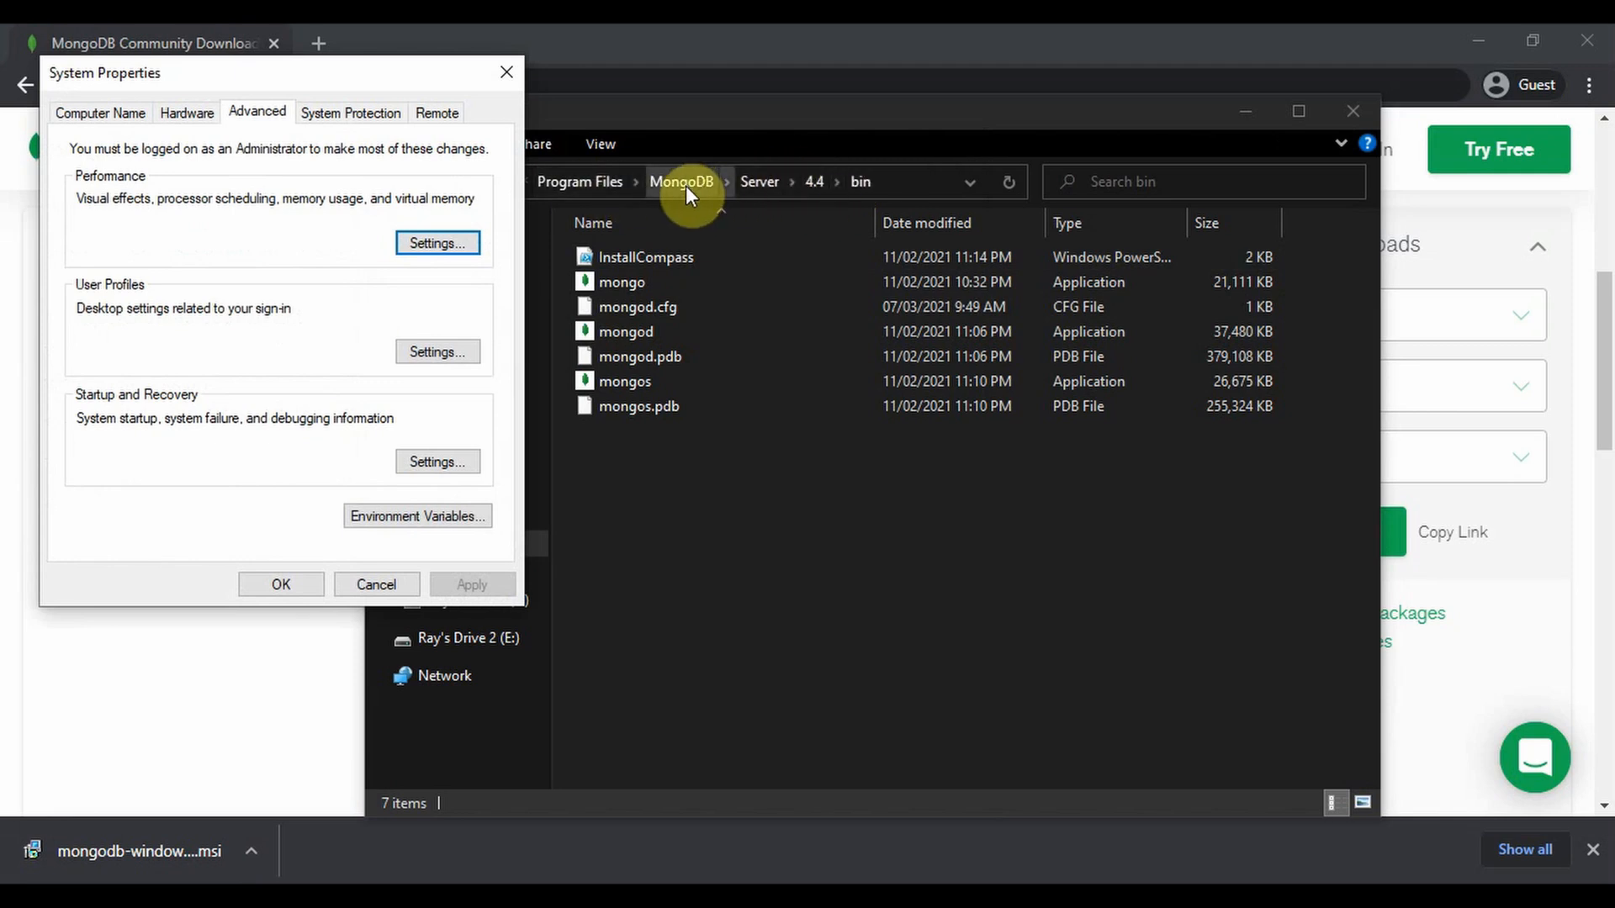
mouse_move(417, 515)
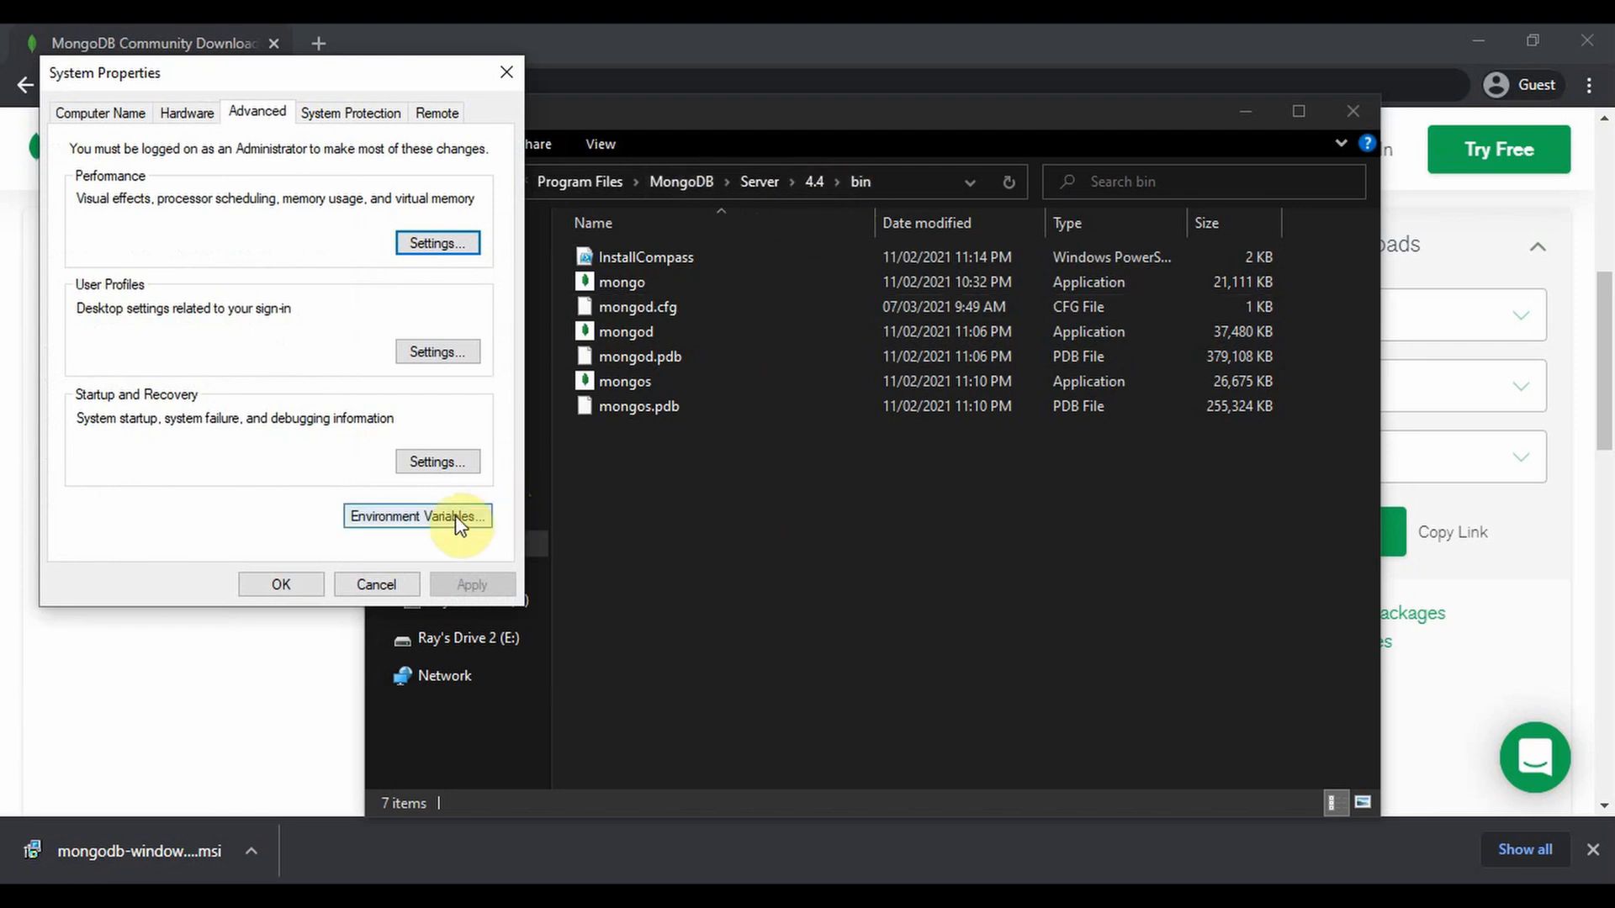
Open the system Path variable for editing and add a new entry
click(417, 516)
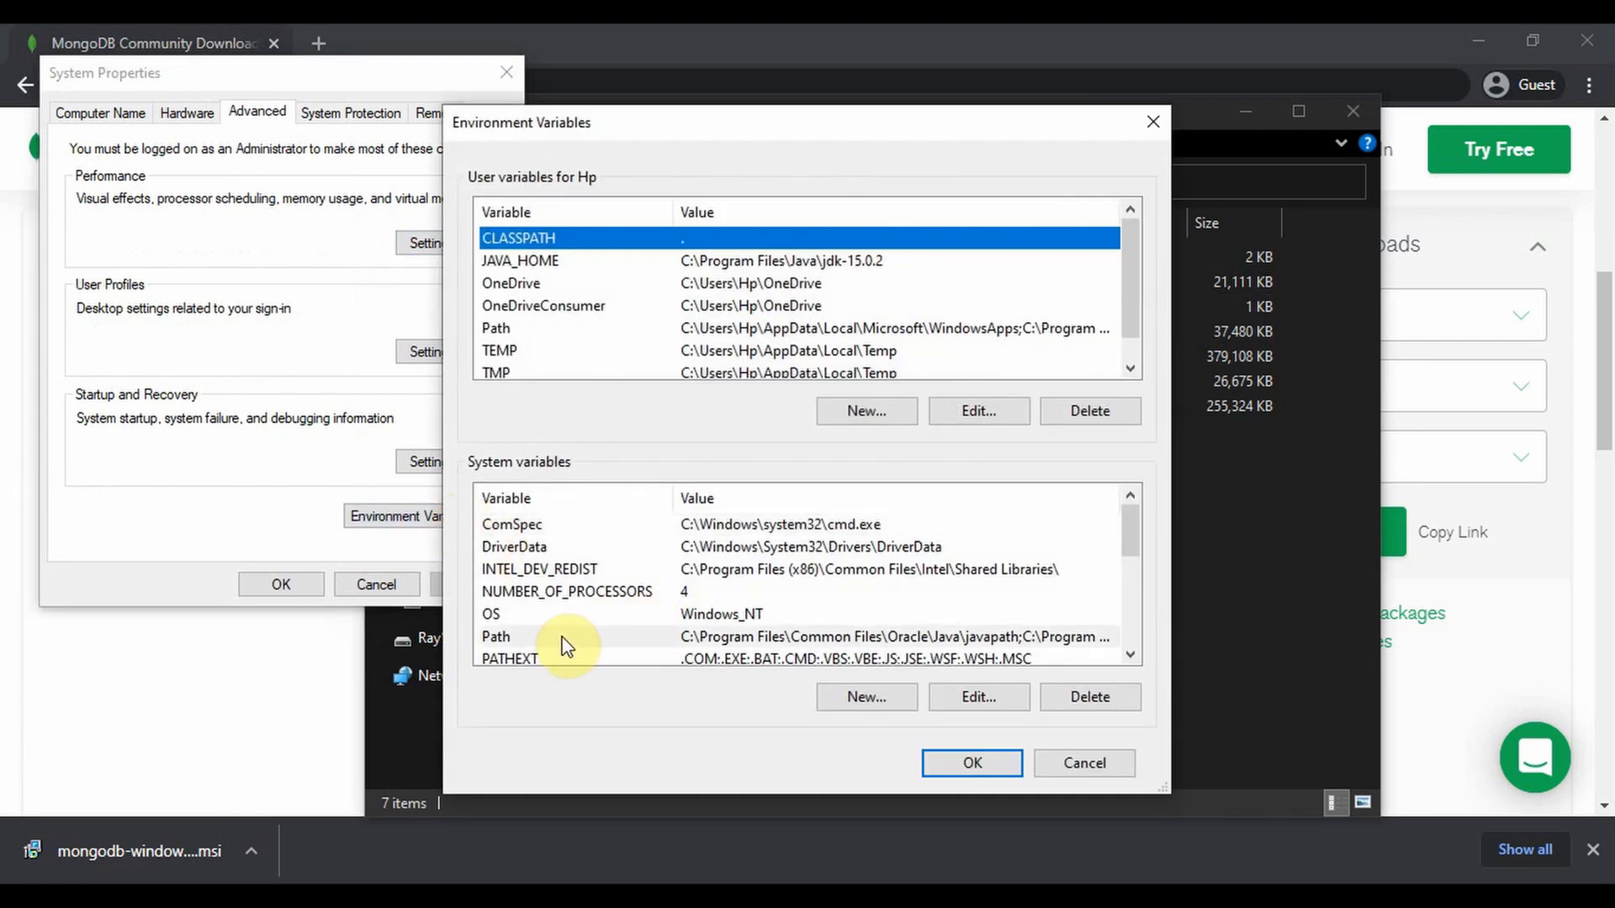
click(976, 697)
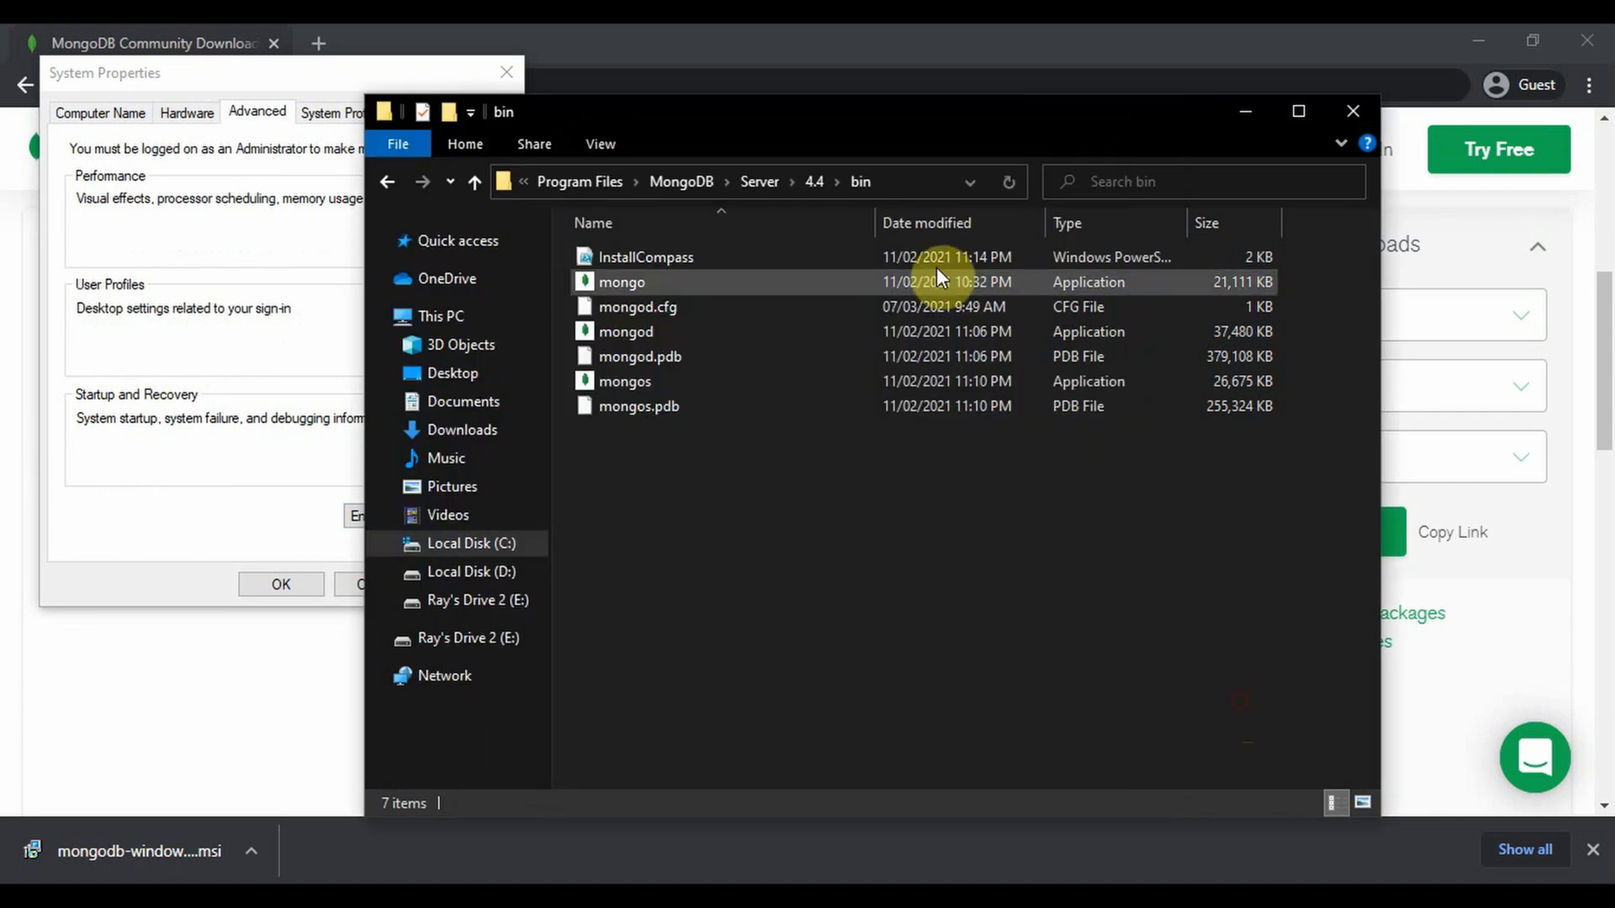
click(720, 182)
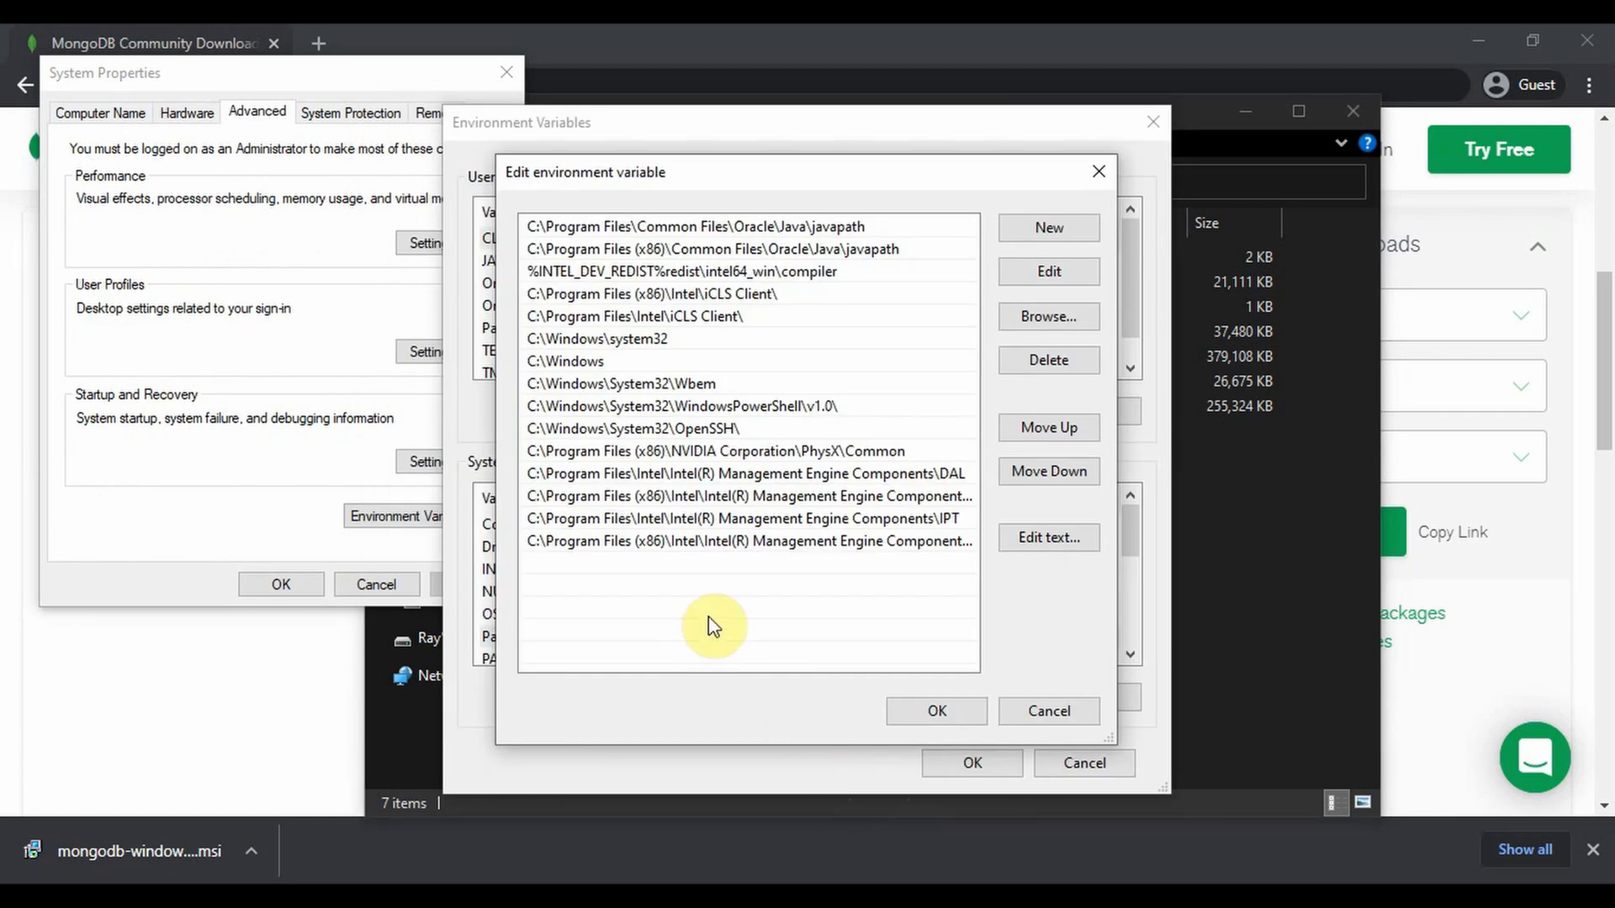
click(1047, 228)
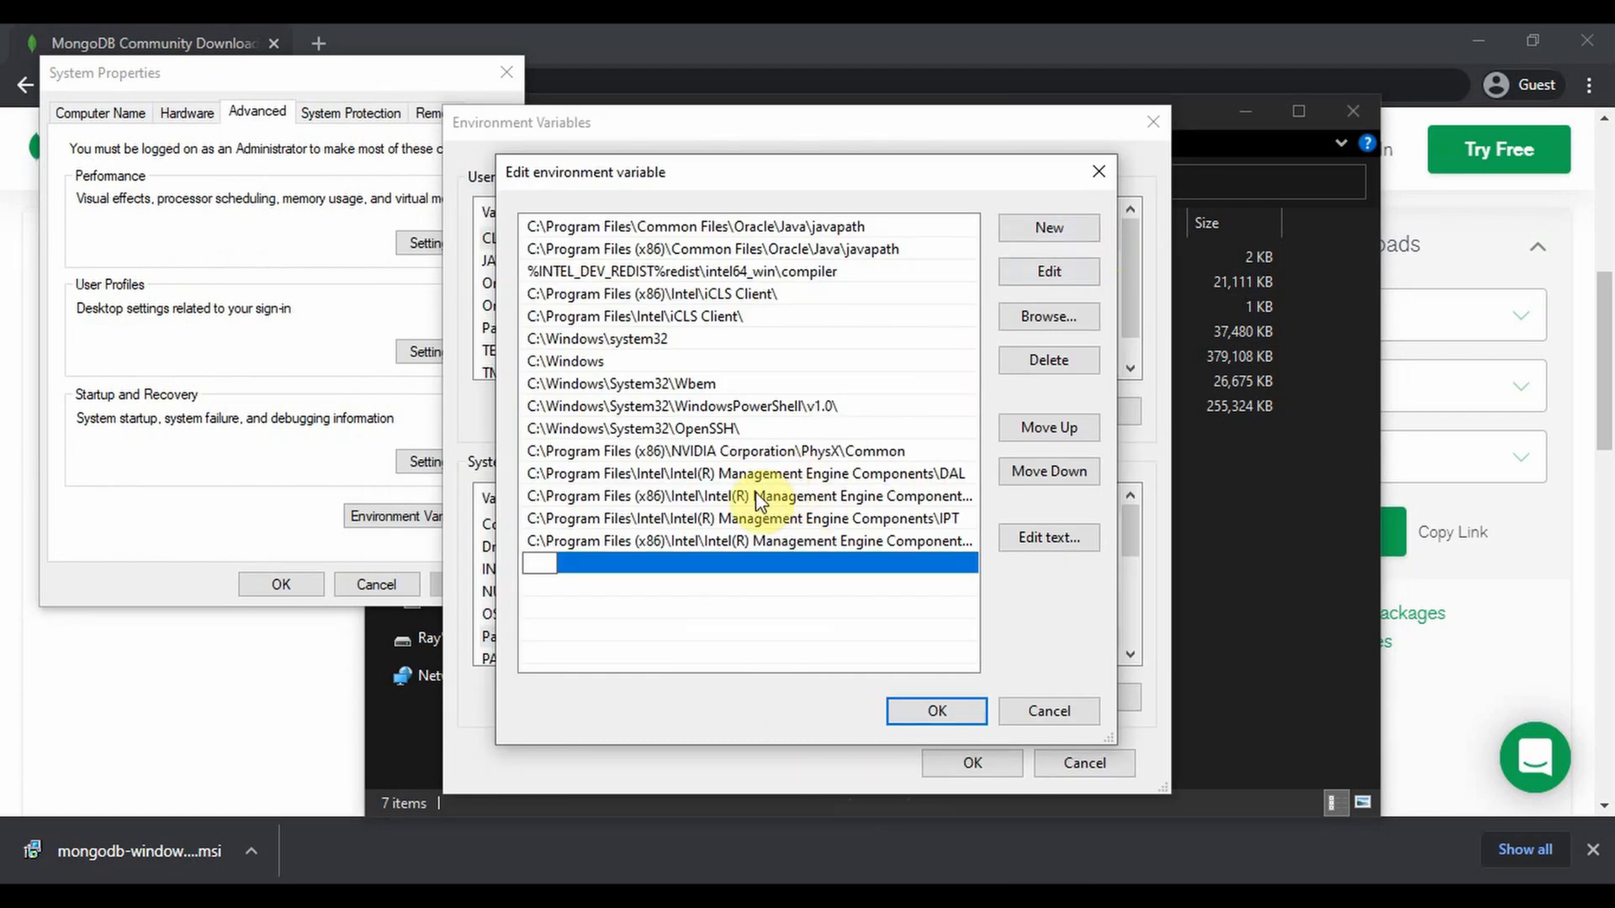
Enter C:\Program Files\MongoDB\Server\4.4\bin as the new Path entry and save
text(C:\Program Files\MongoDB\Server\4.4\bin)
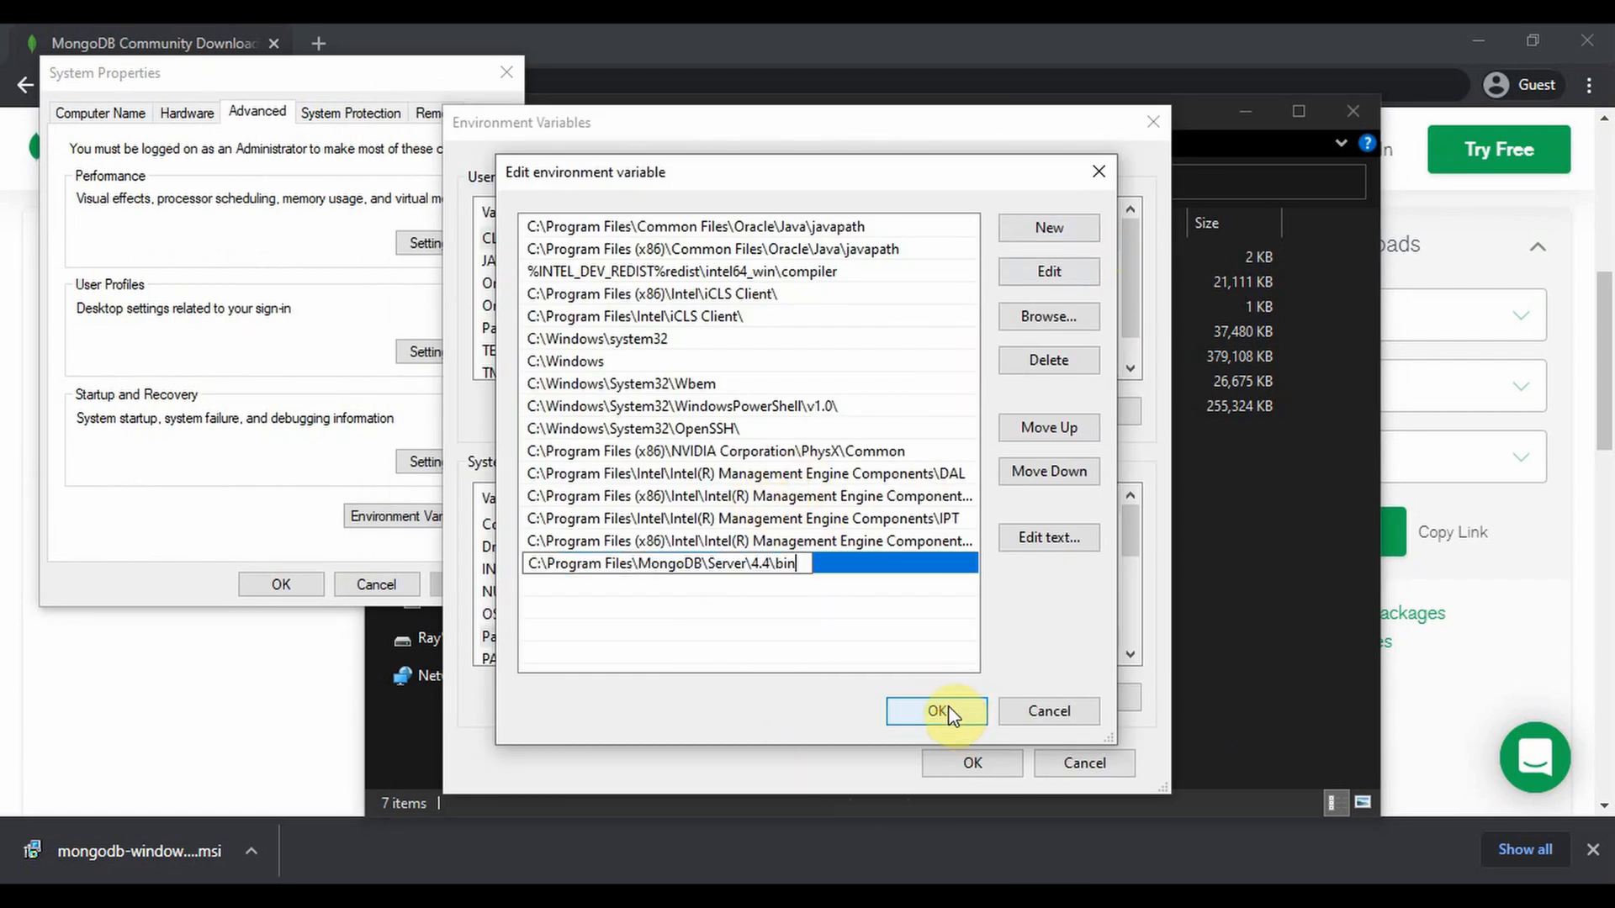
click(935, 711)
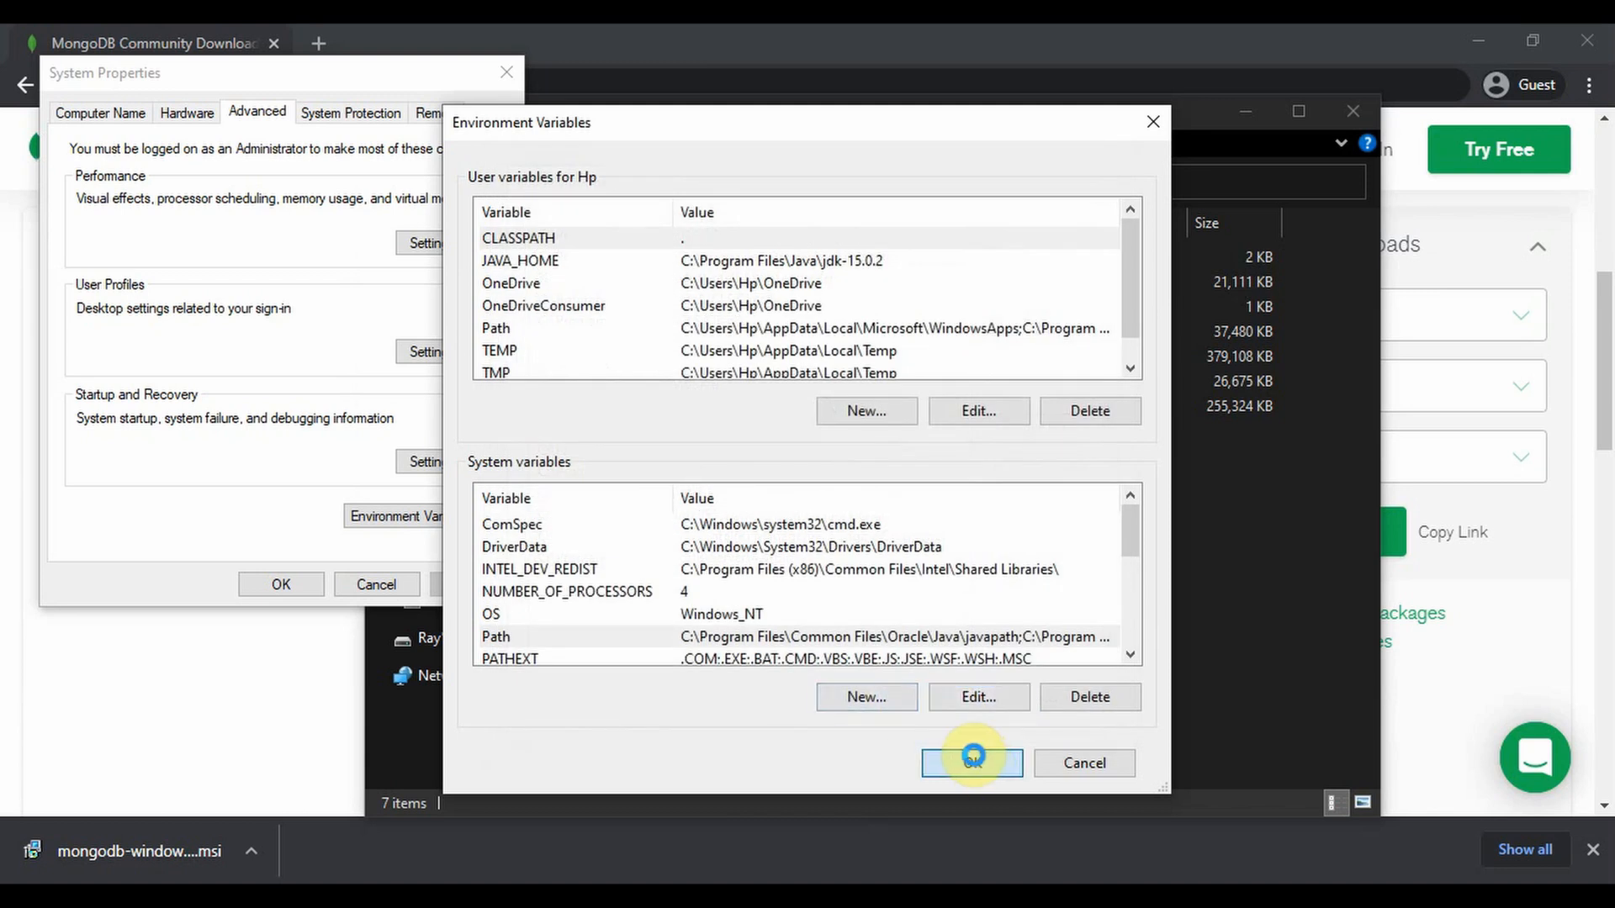
click(969, 763)
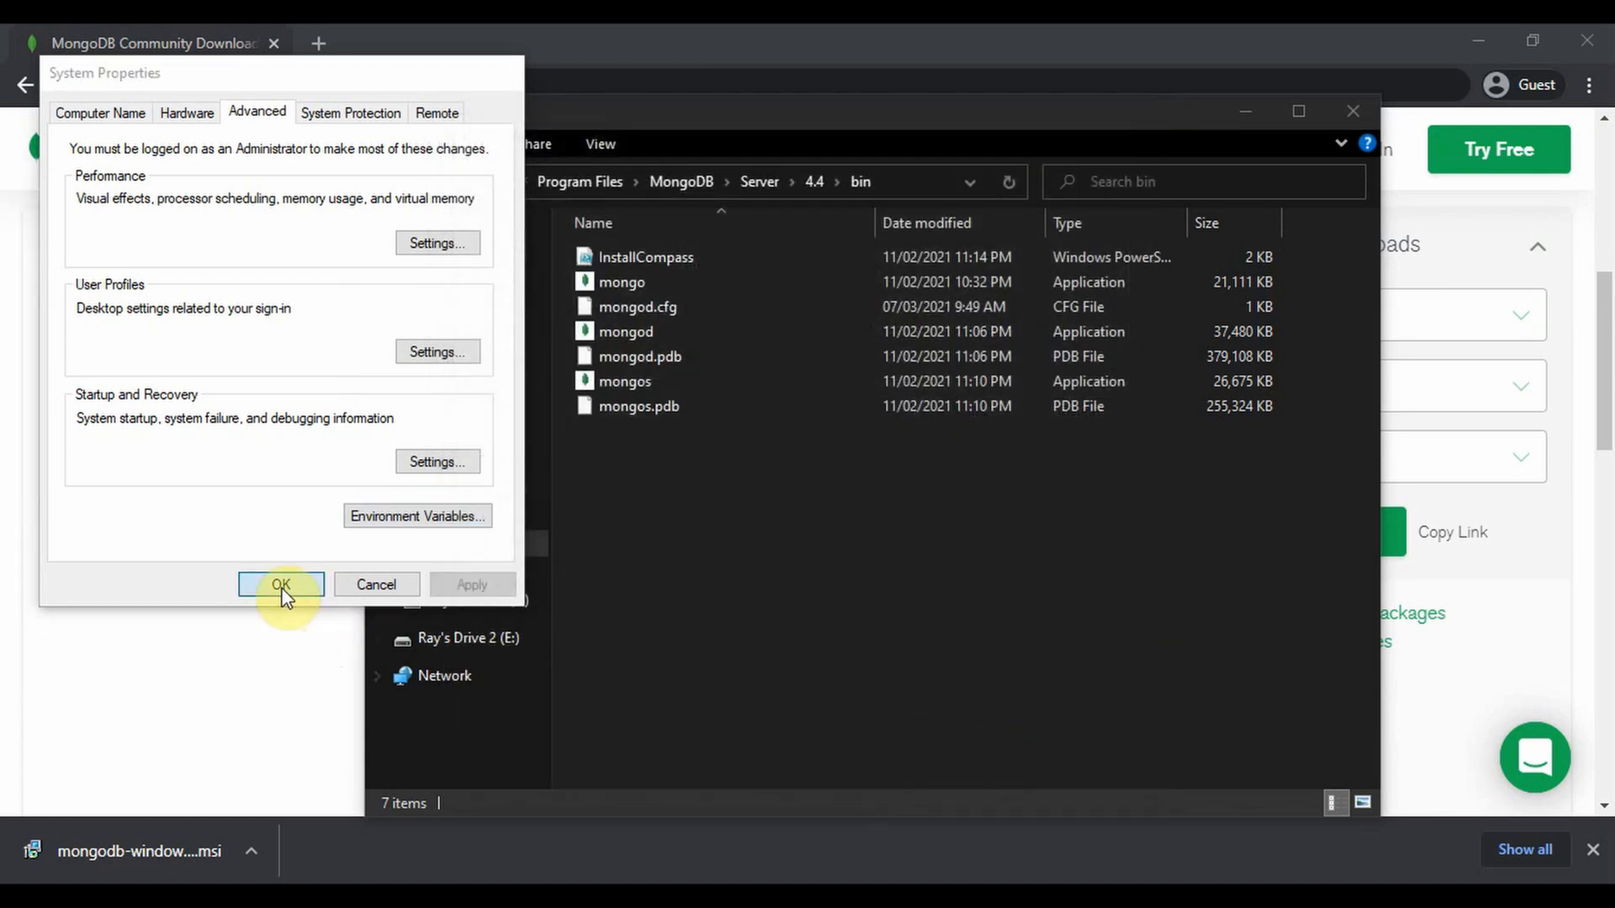
click(280, 584)
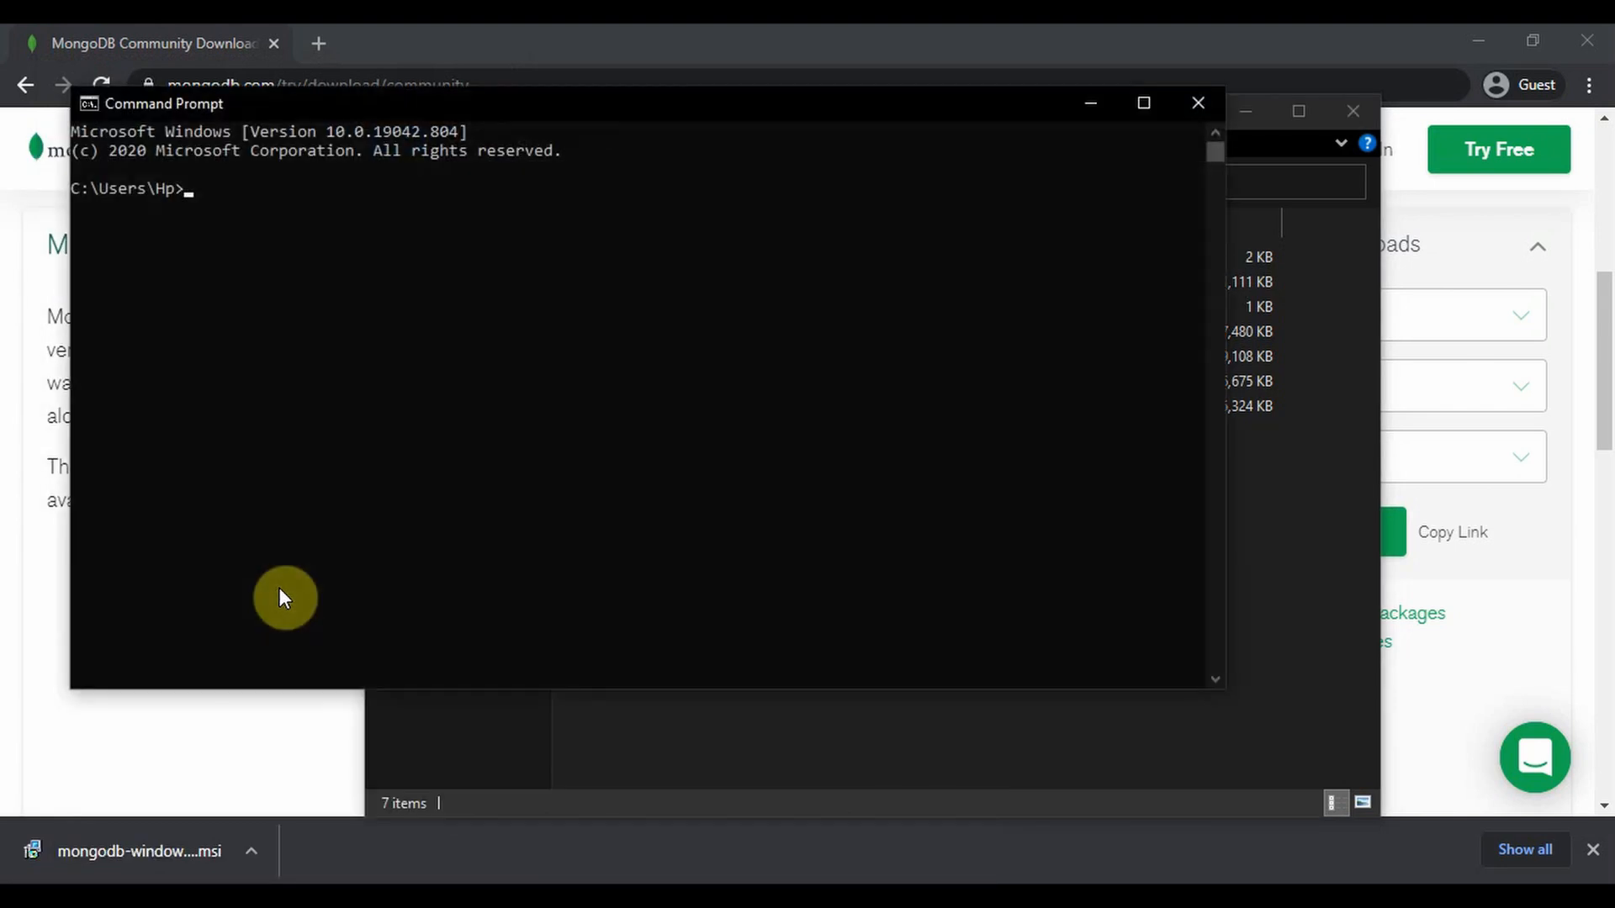
Run mongod in Command Prompt and scroll through its startup log
text(mon)
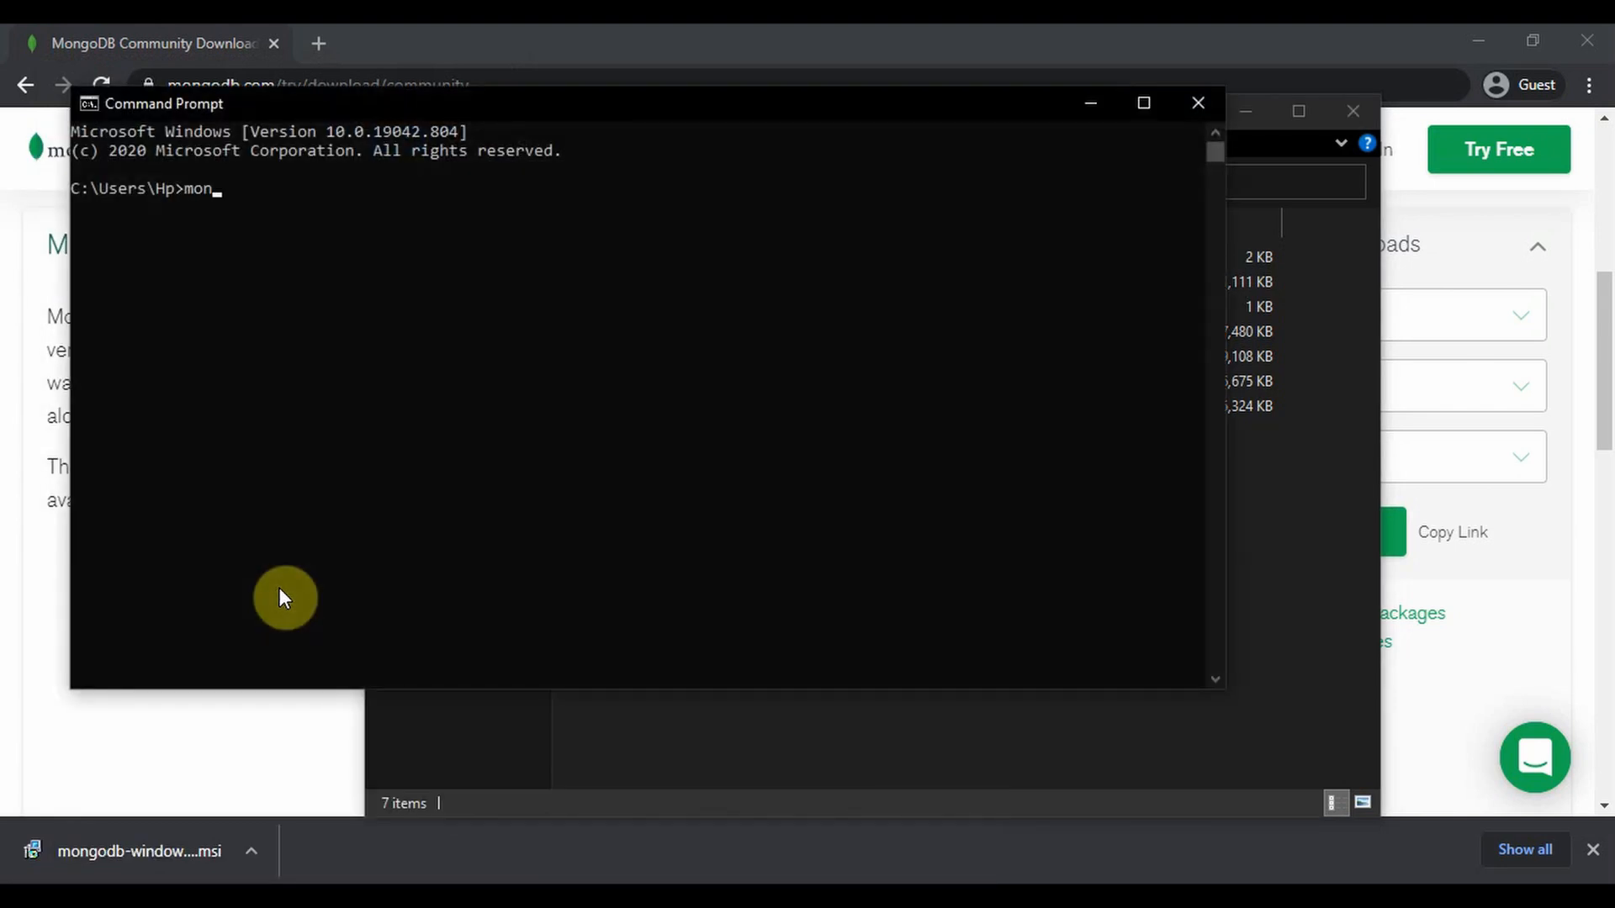
text(god)
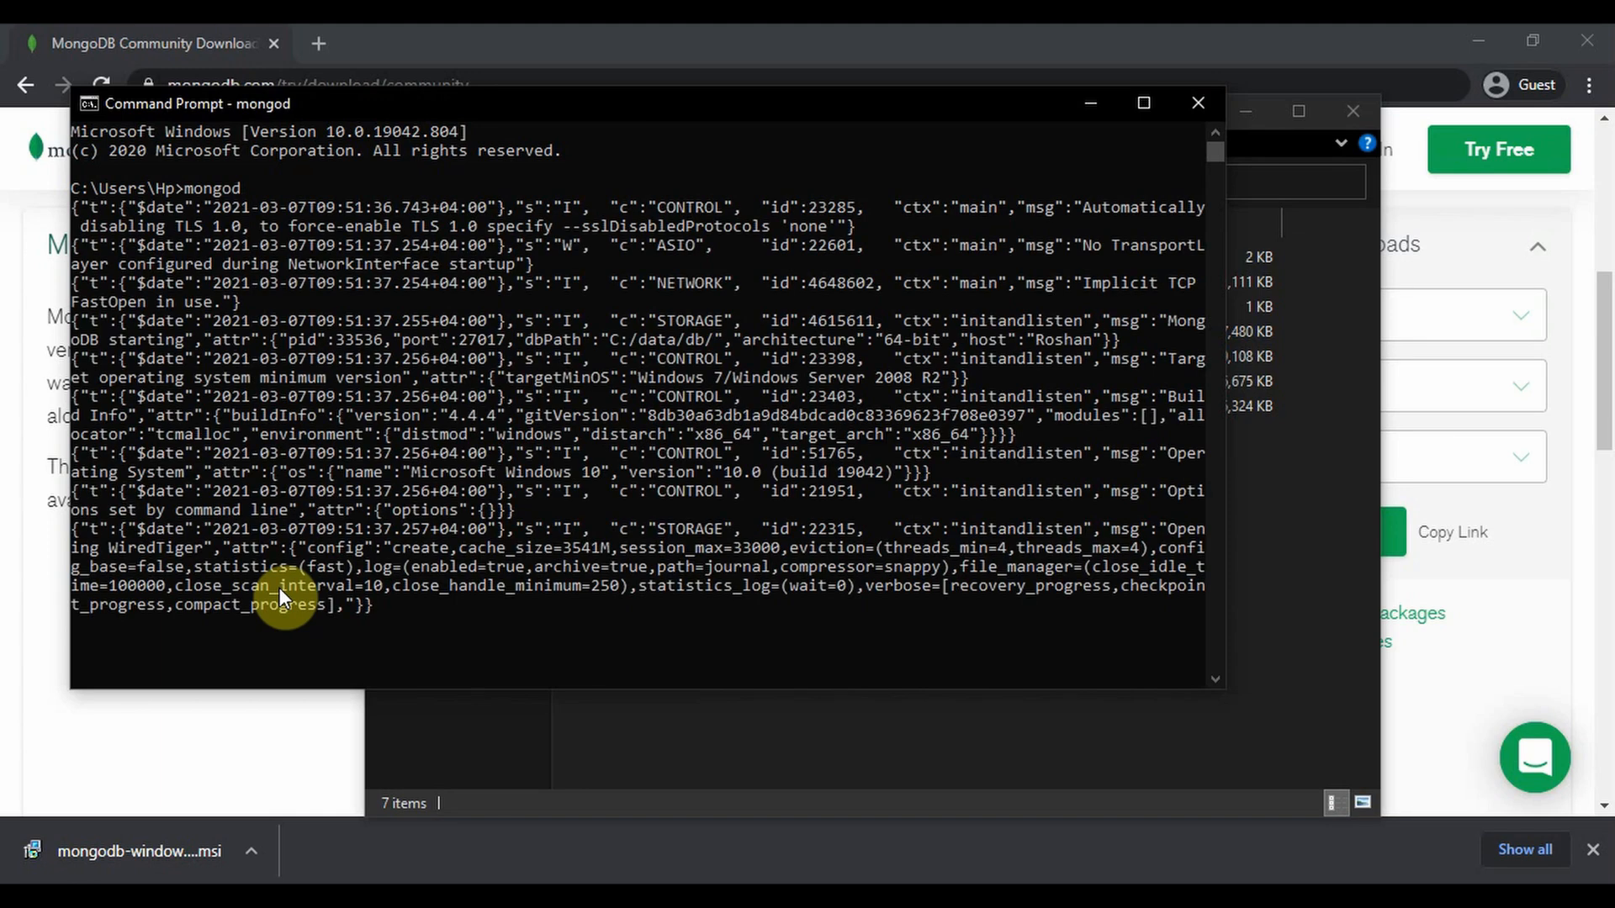
scroll(down, 3)
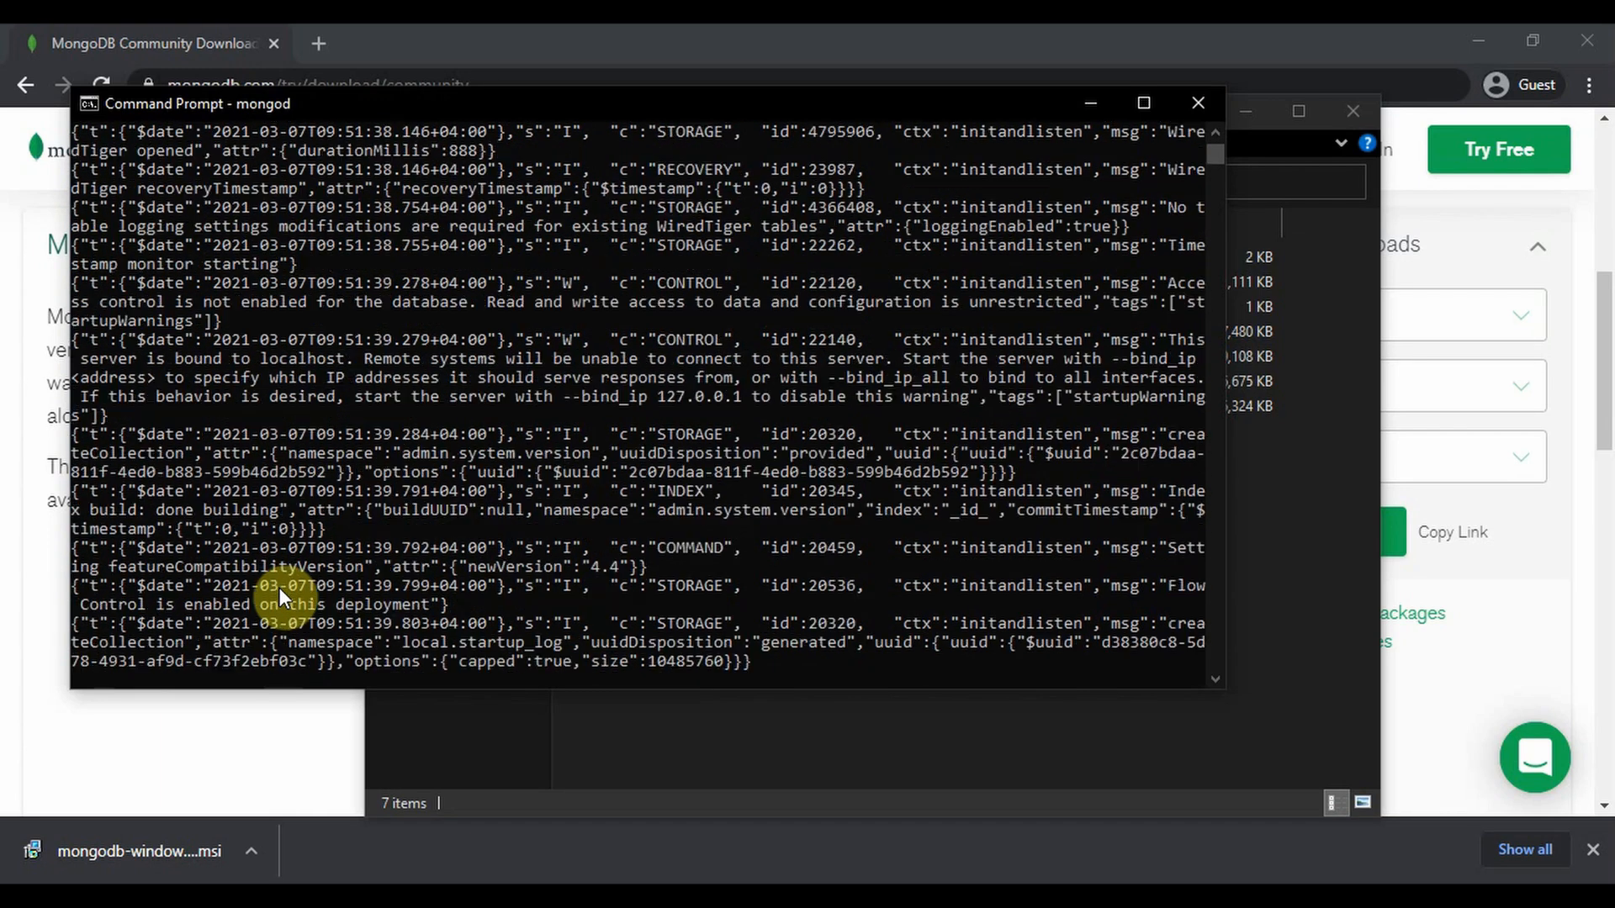
scroll(down, 3)
text(mong)
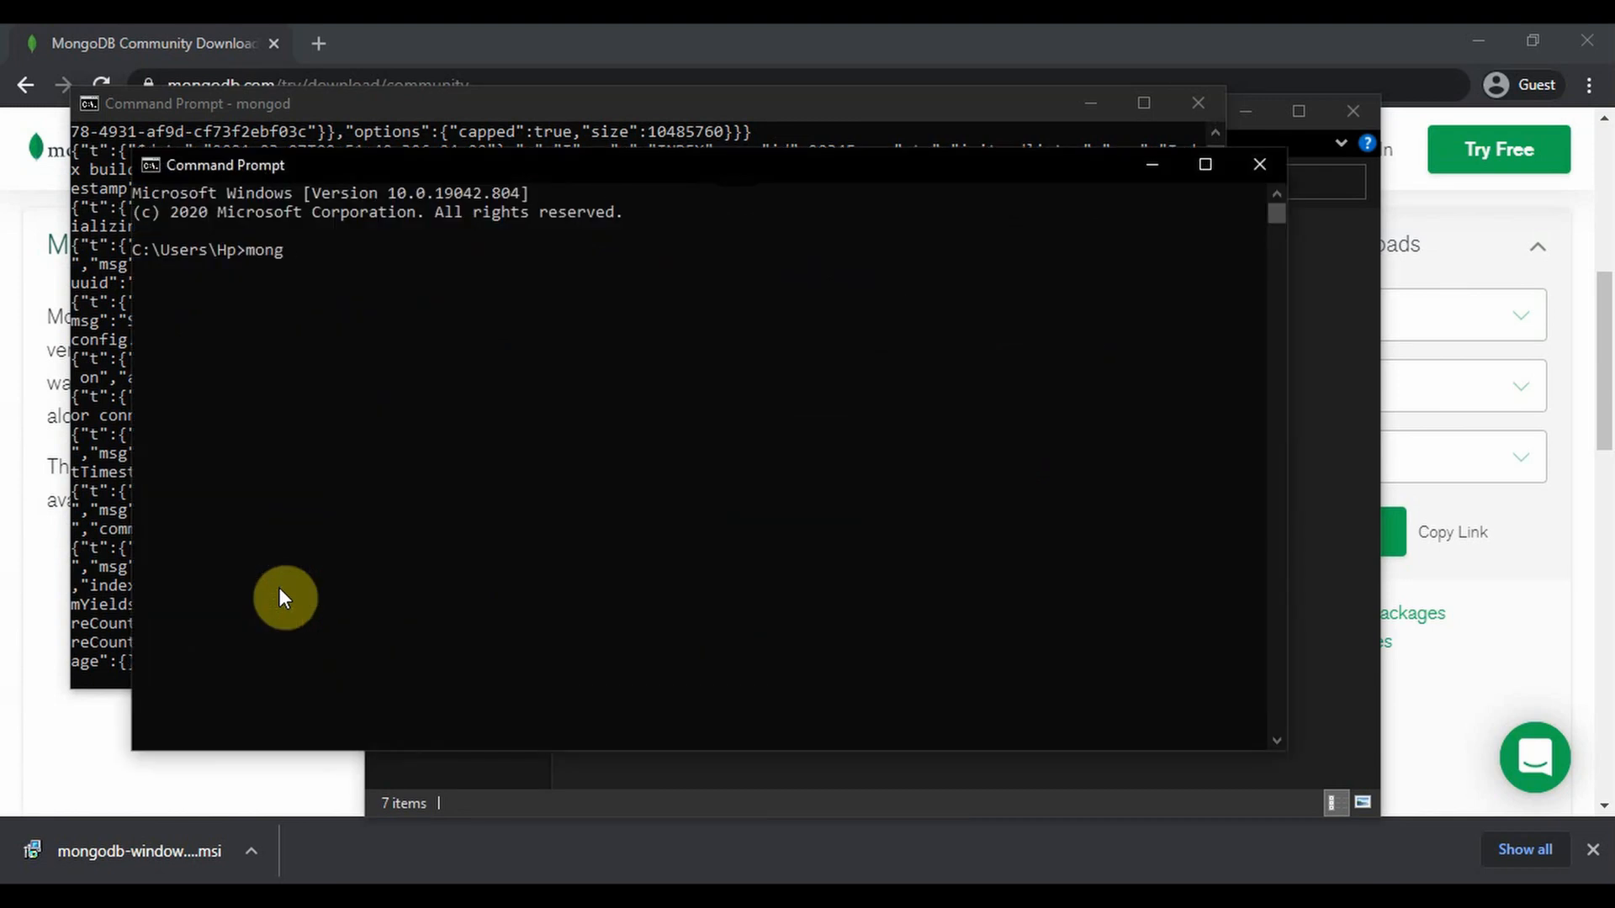
Run mongo in a second Command Prompt to connect to the local server
key(Return)
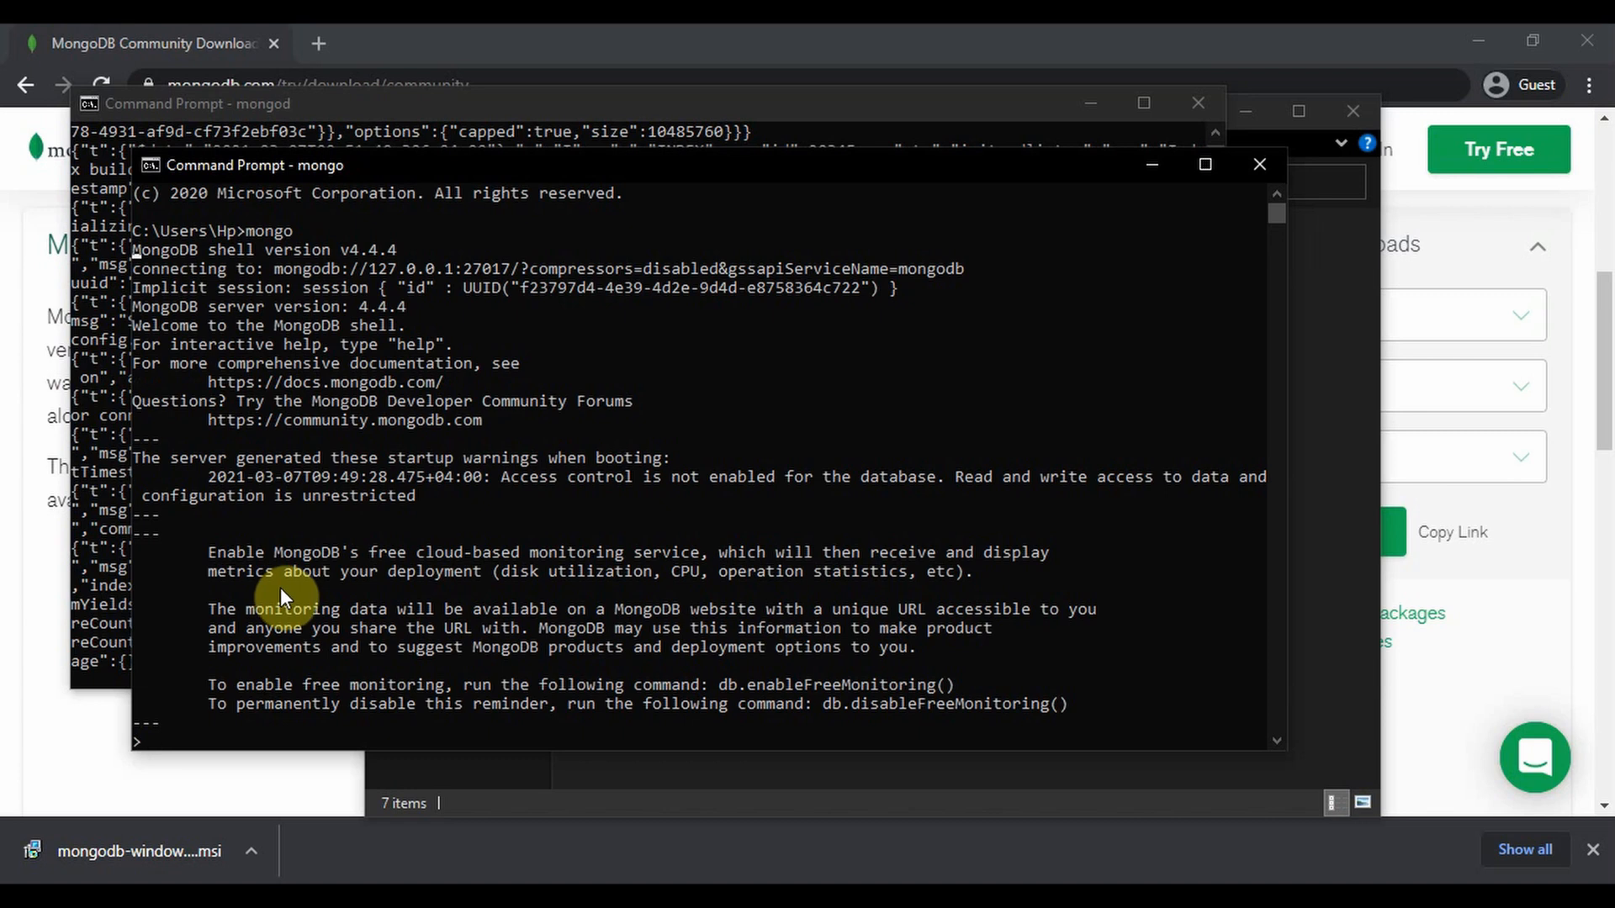
scroll(down, 3)
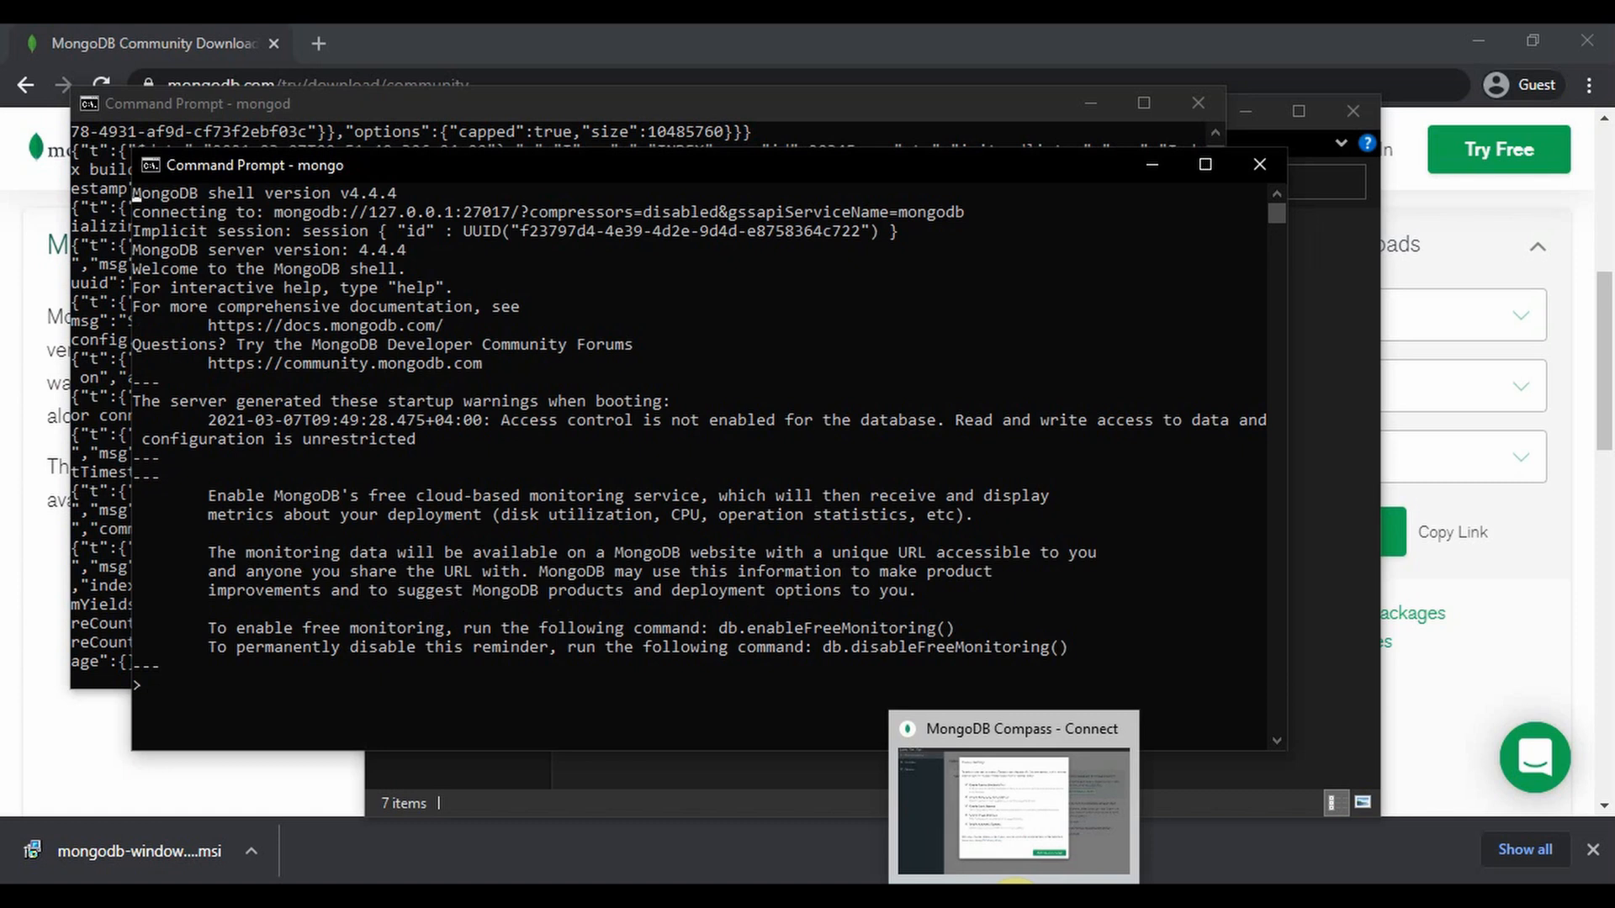
Connect Compass to localhost:27017 using the default empty connection string
click(1012, 808)
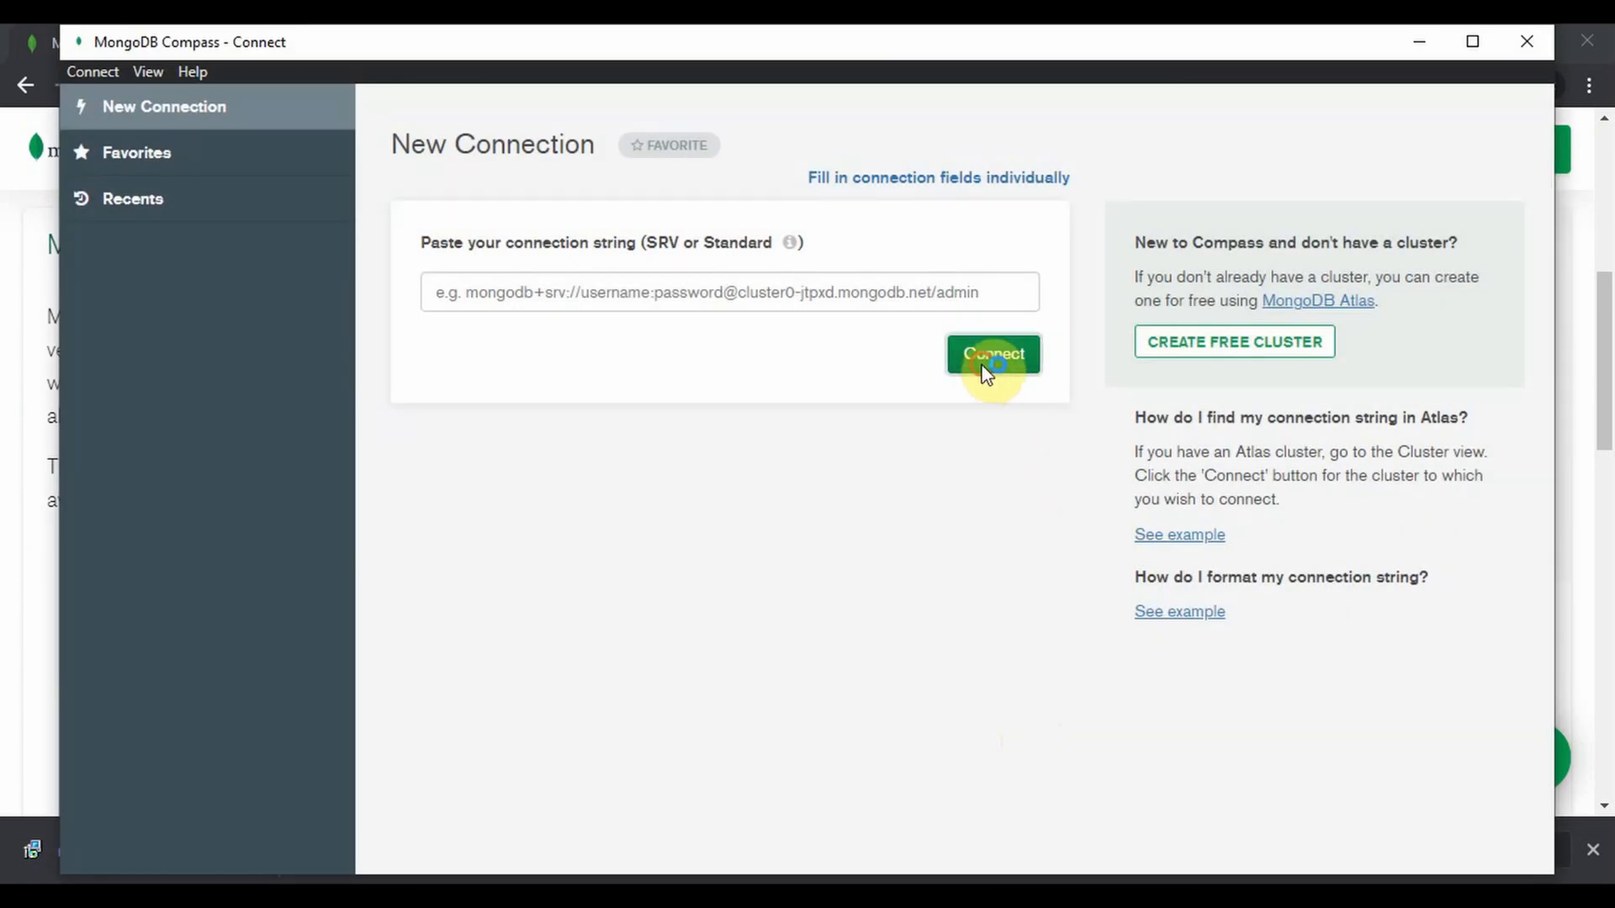
click(992, 354)
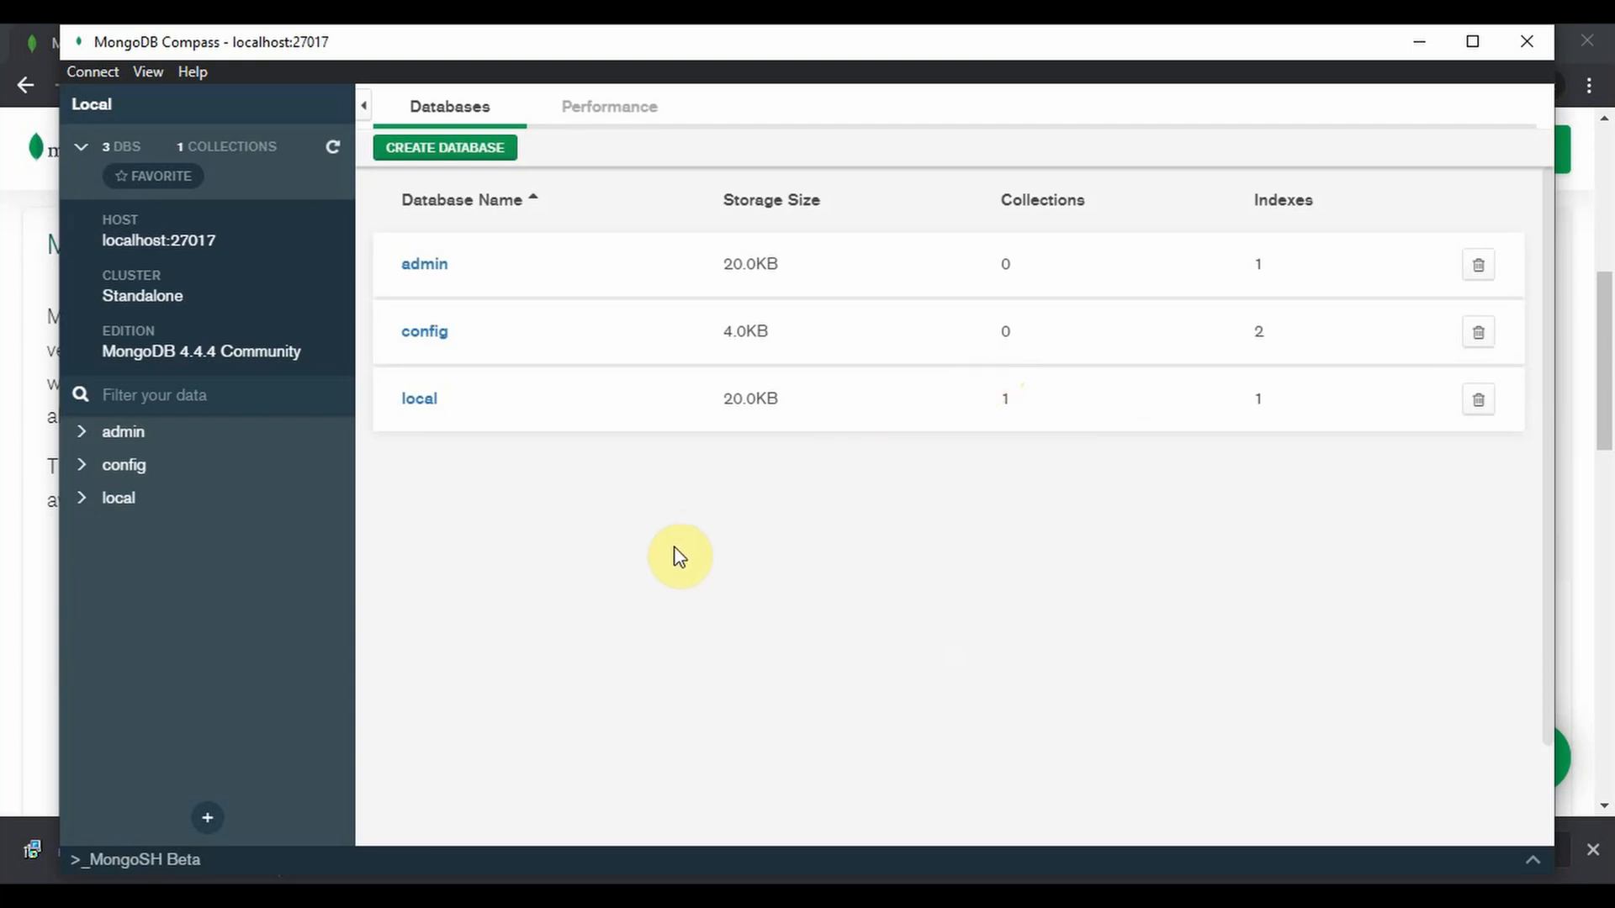
mouse_move(591, 556)
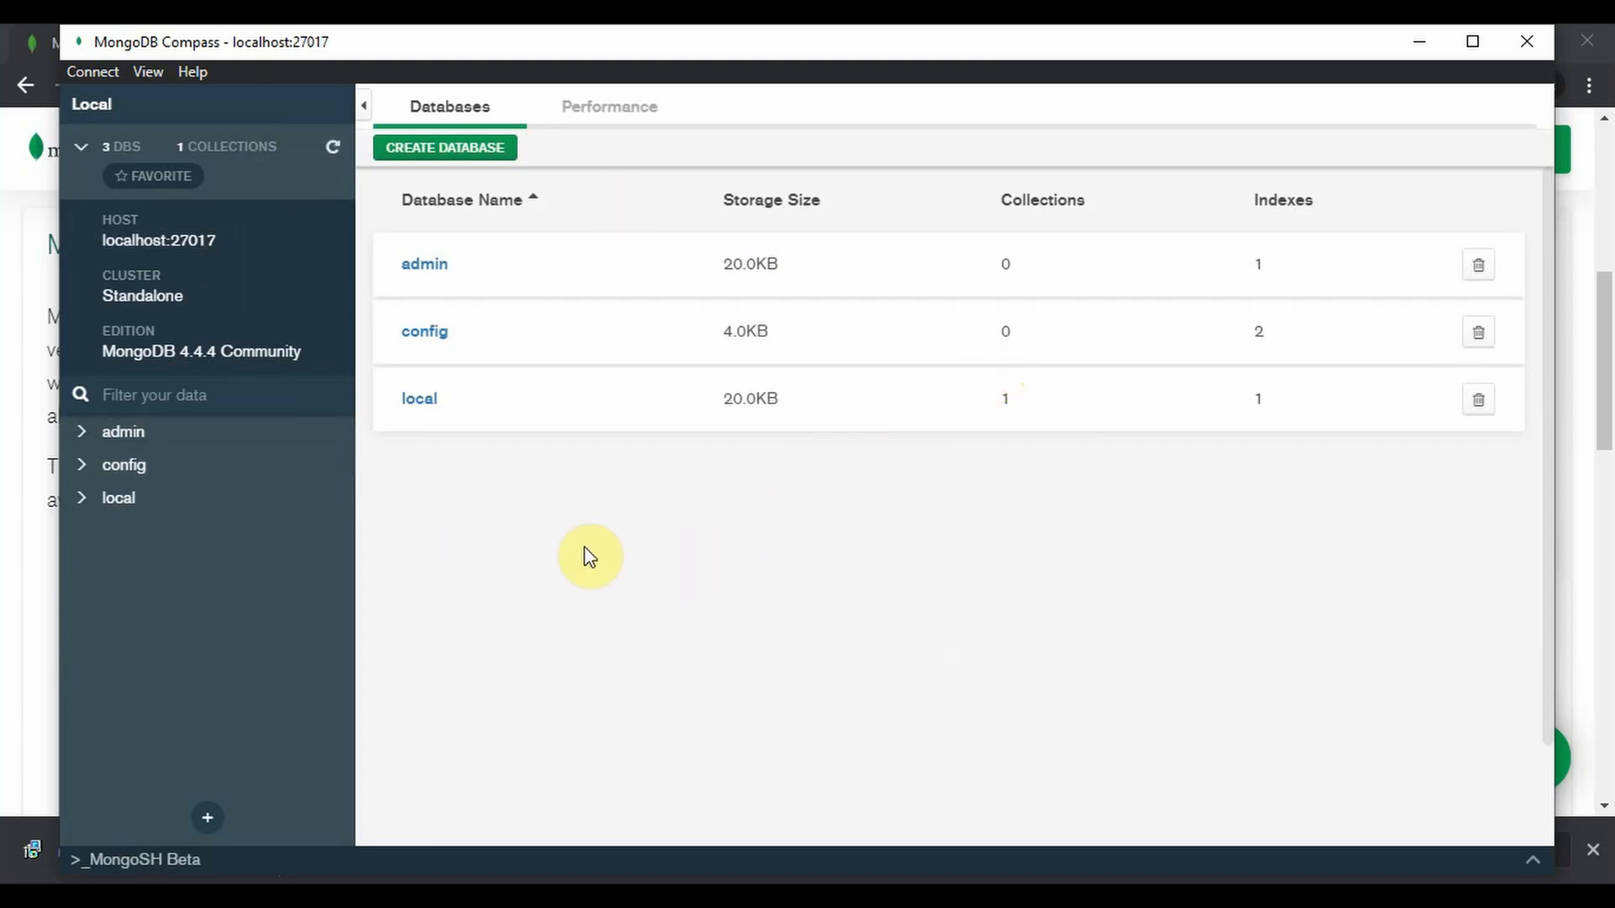